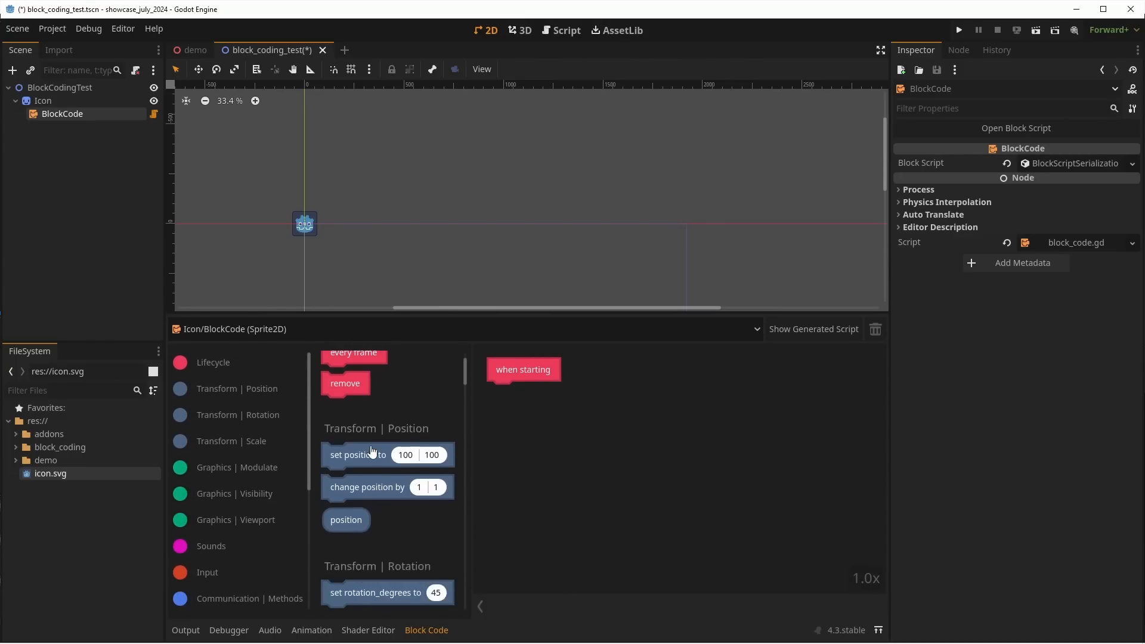
- Attach a 'set position to' block with value 500 under the icon's 'when starting' block
scroll(down, 3)
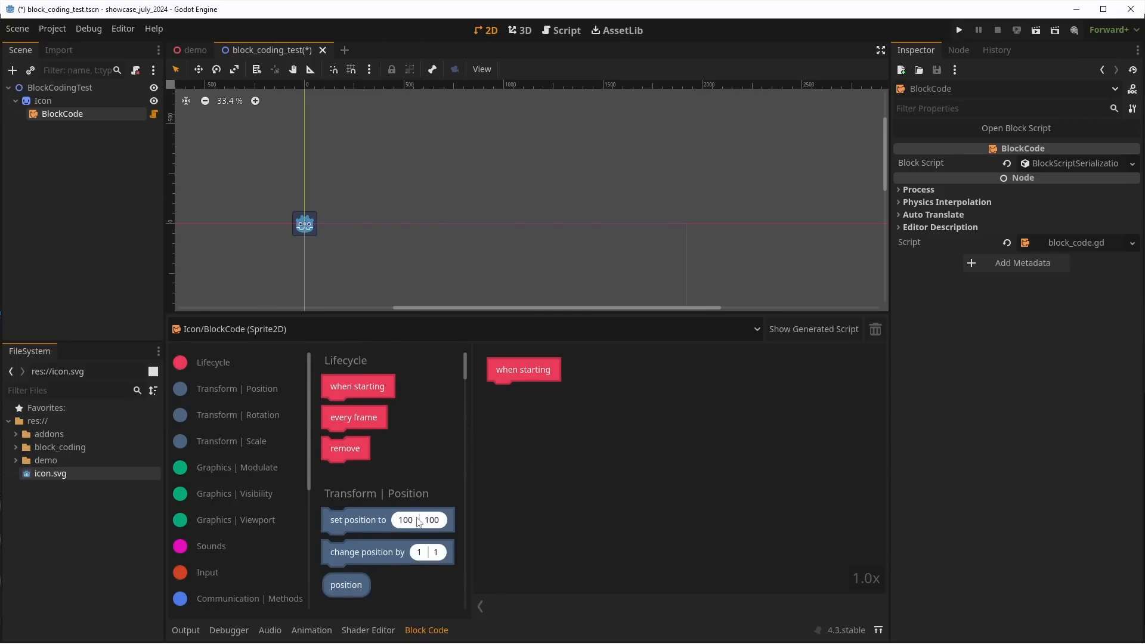
drag(358, 520, 554, 393)
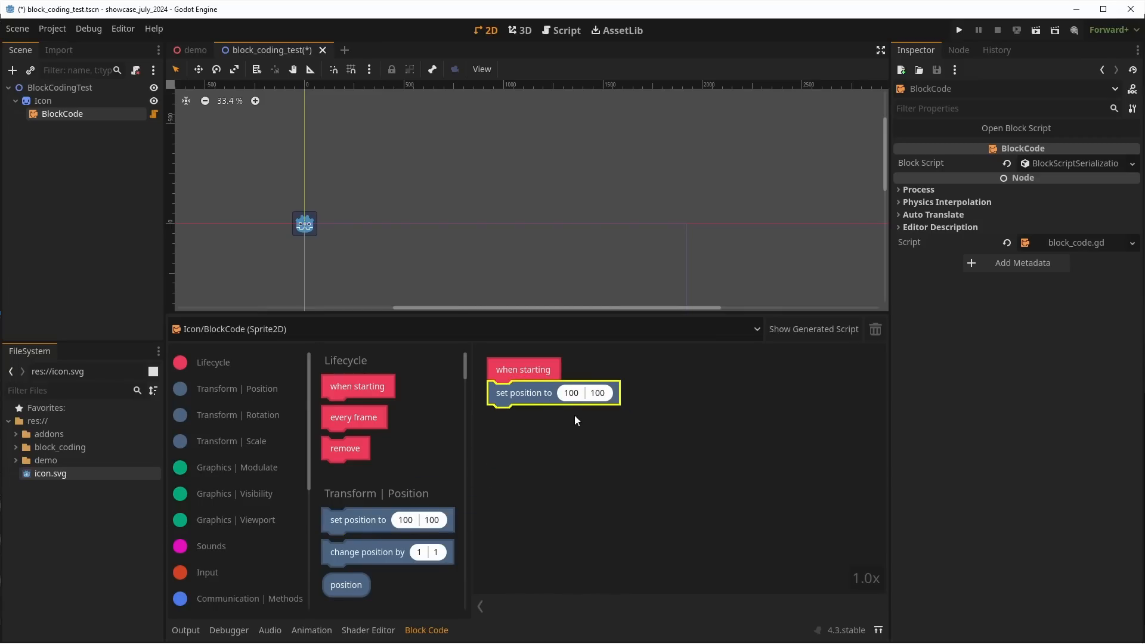
text(500)
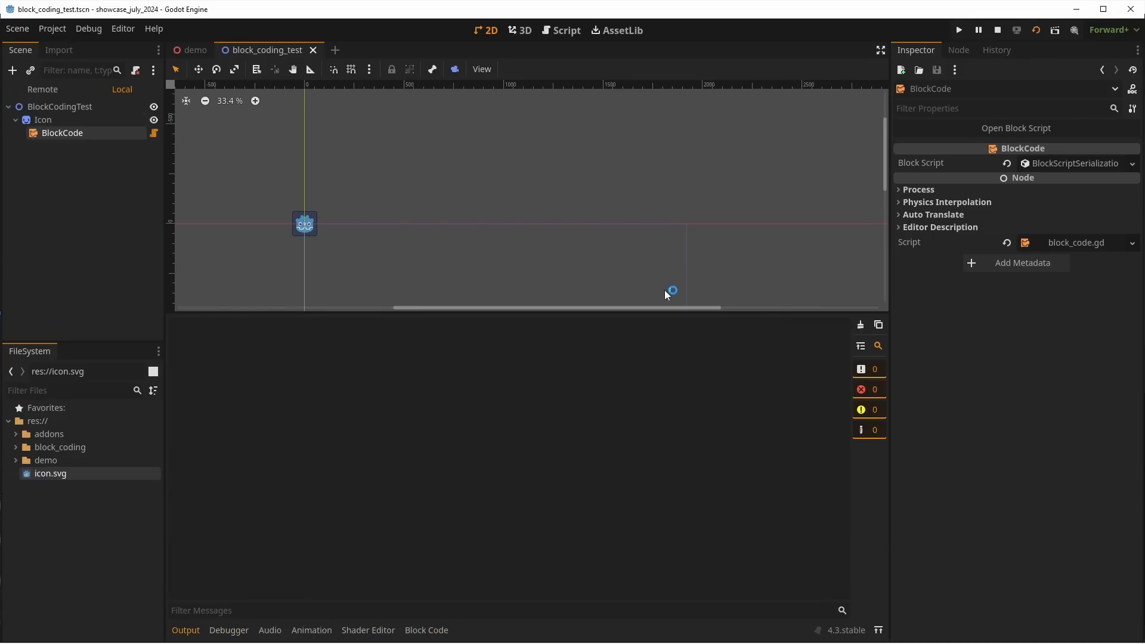
- Review the GDScript generated from the CharacterBody2D's WASD movement blocks, then dismiss it
click(959, 28)
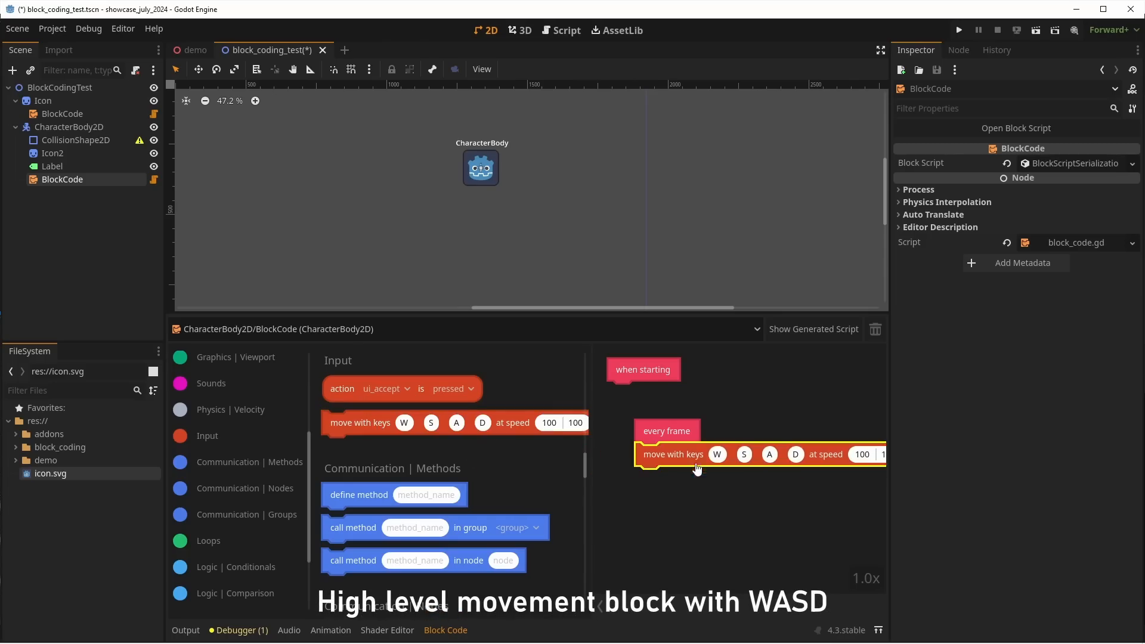
click(959, 30)
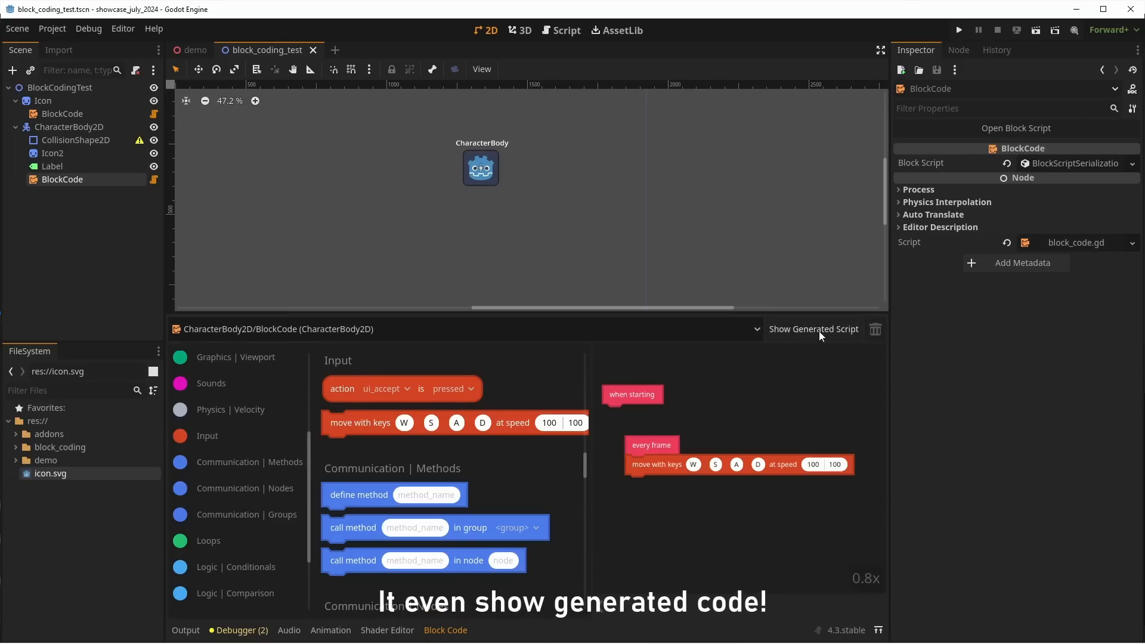
click(814, 329)
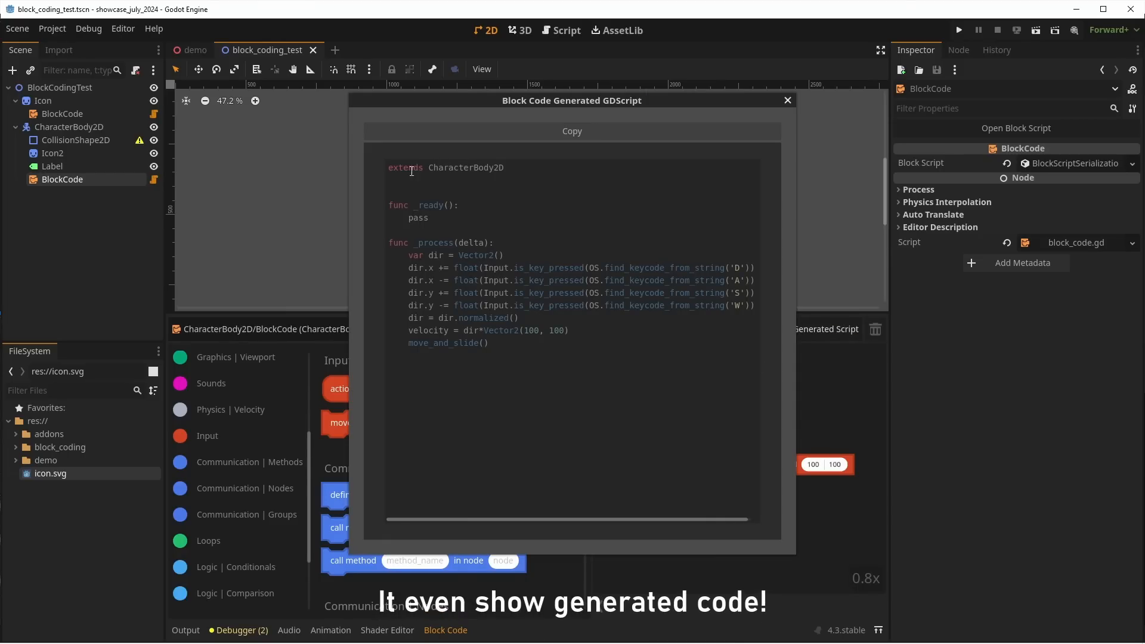
mouse_move(529, 298)
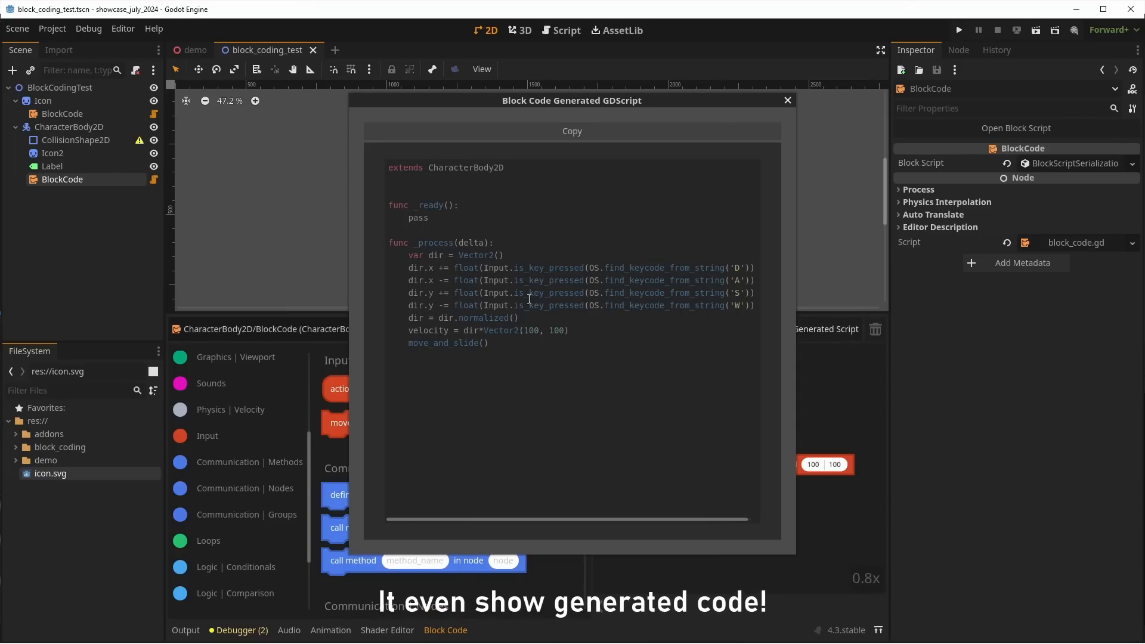
click(787, 101)
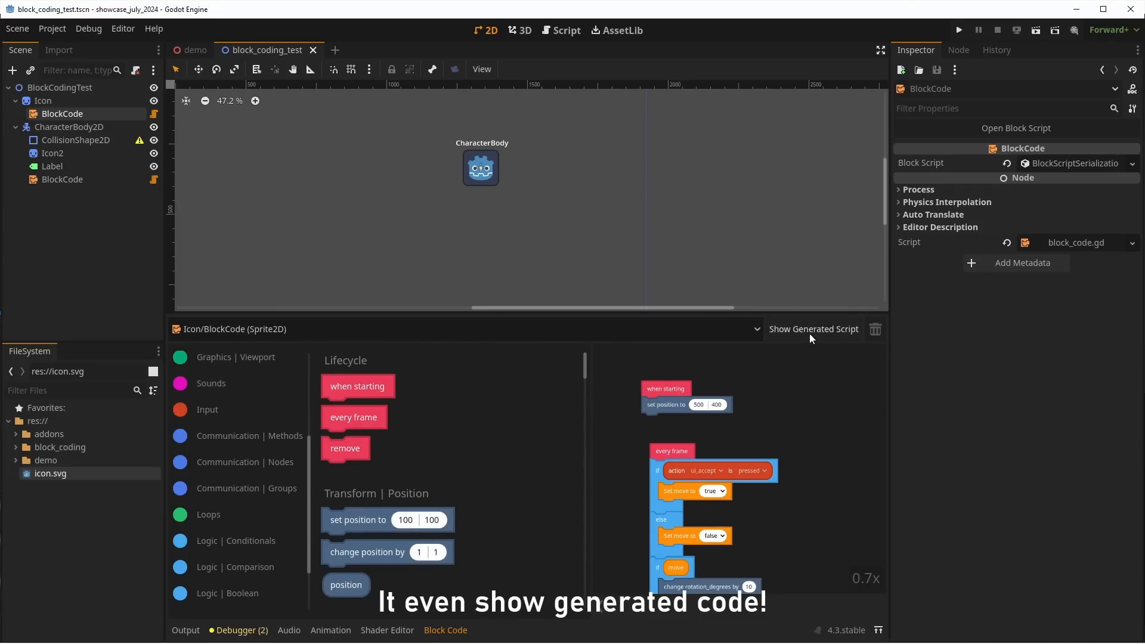
click(813, 329)
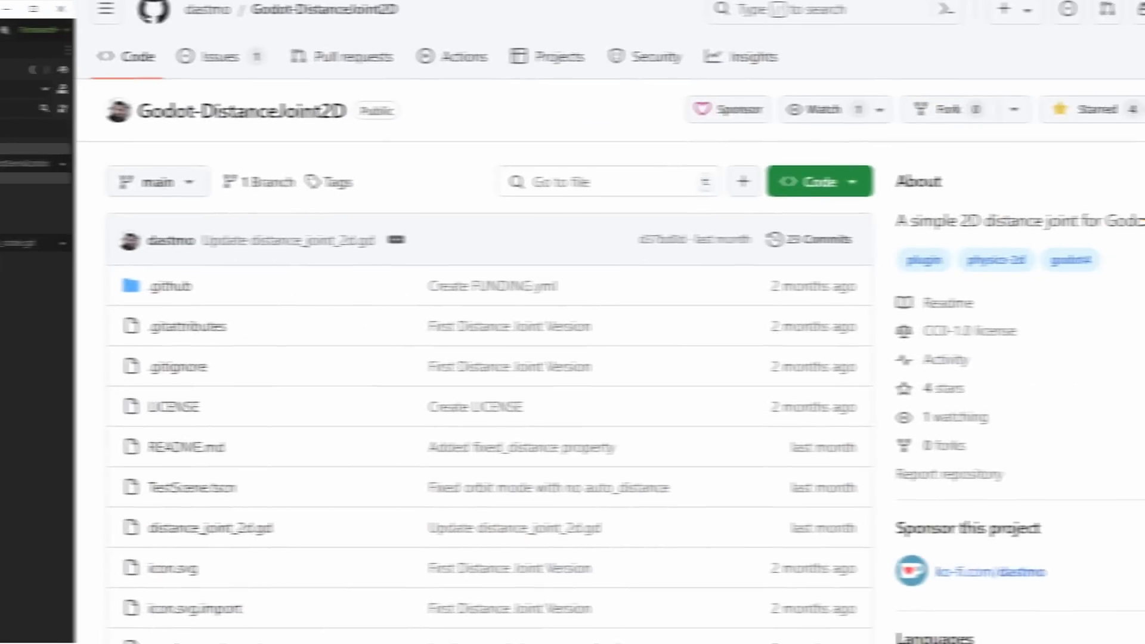
scroll(down, 3)
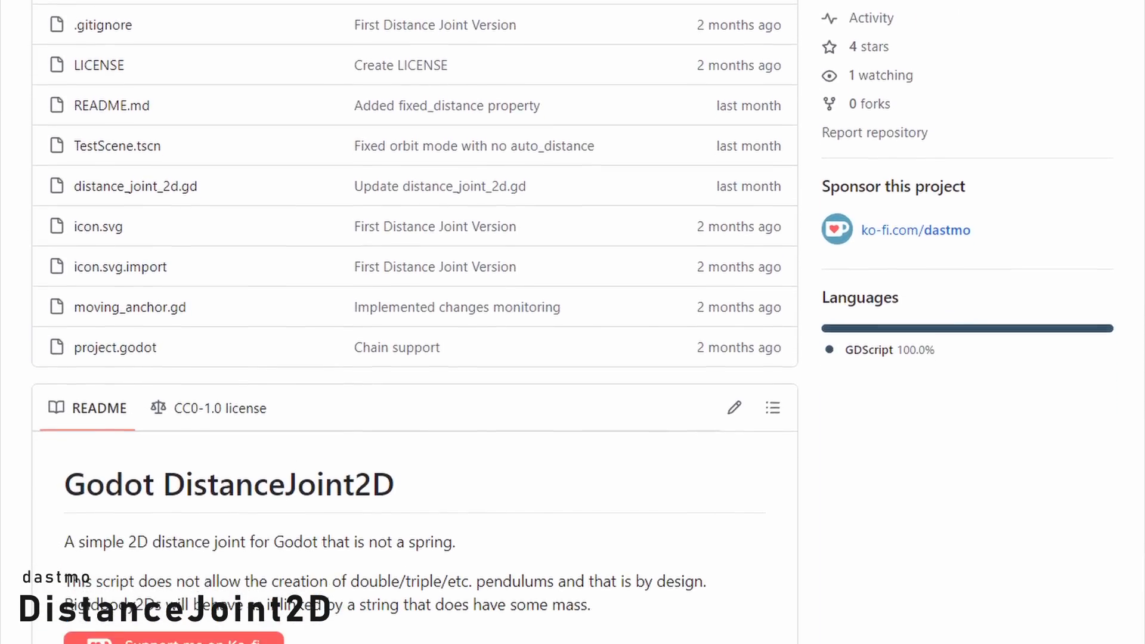
scroll(down, 3)
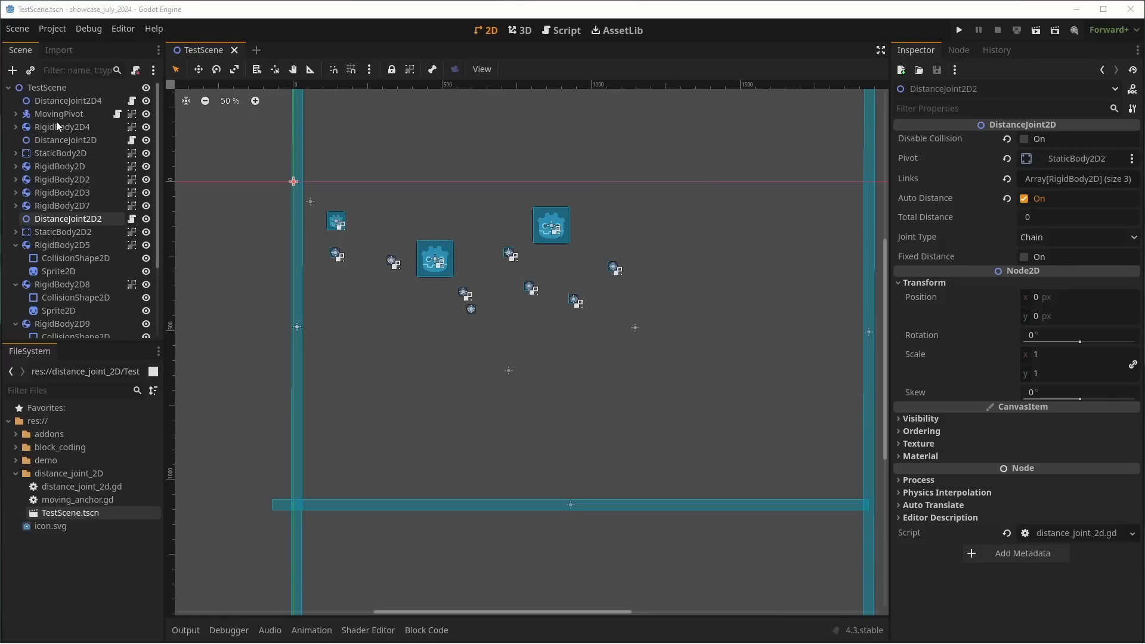
click(68, 100)
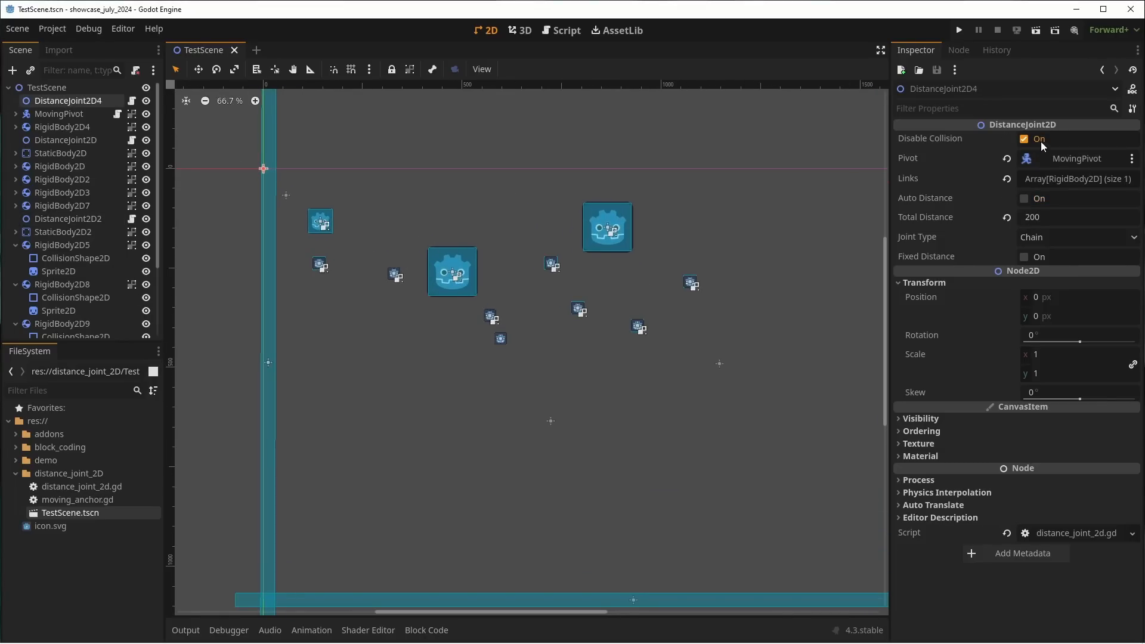
mouse_move(1062, 185)
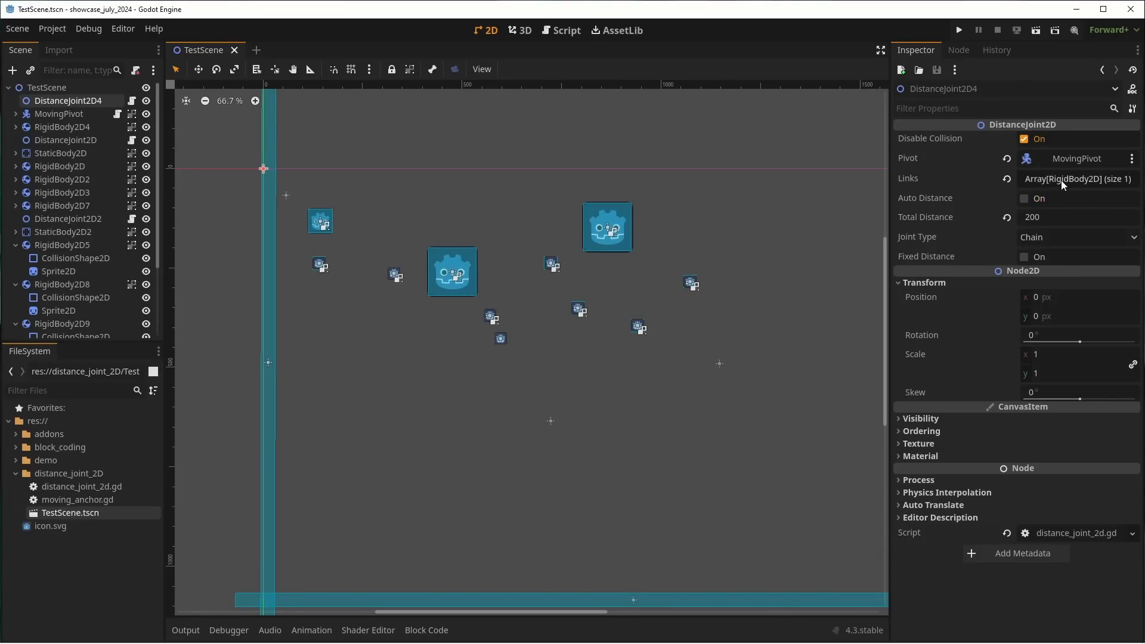
click(1075, 178)
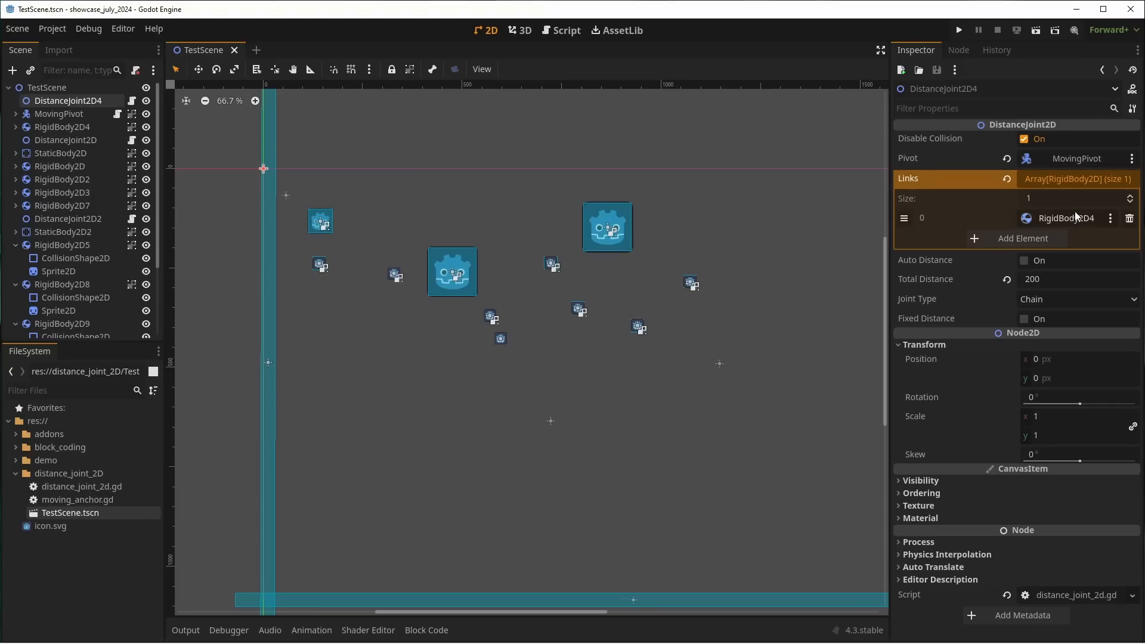
click(64, 140)
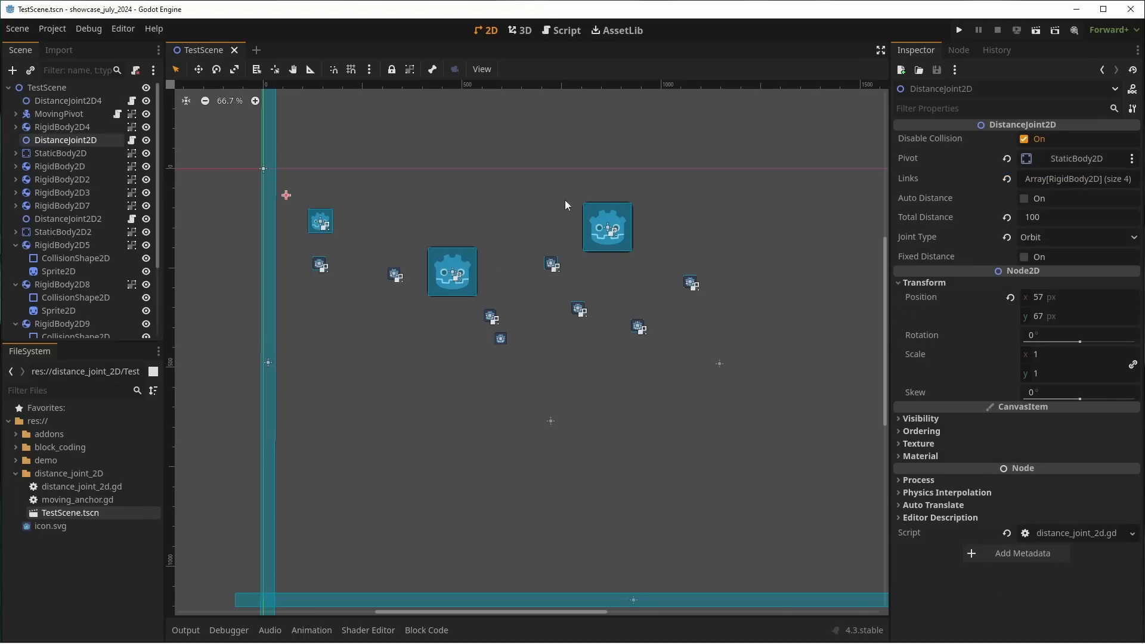
mouse_move(1059, 196)
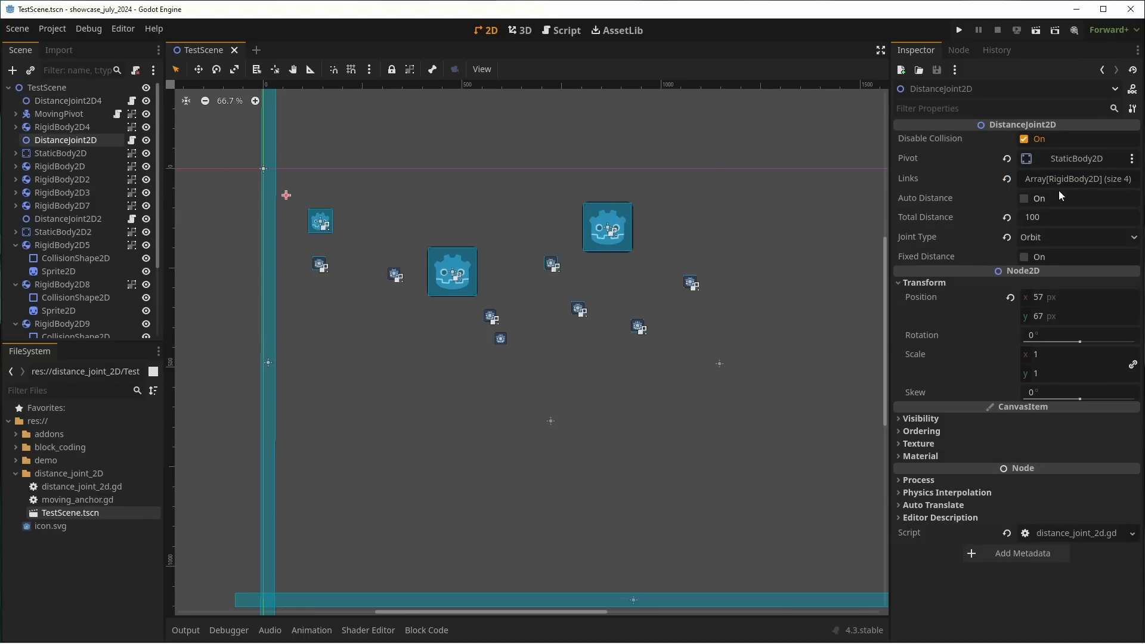
click(1077, 179)
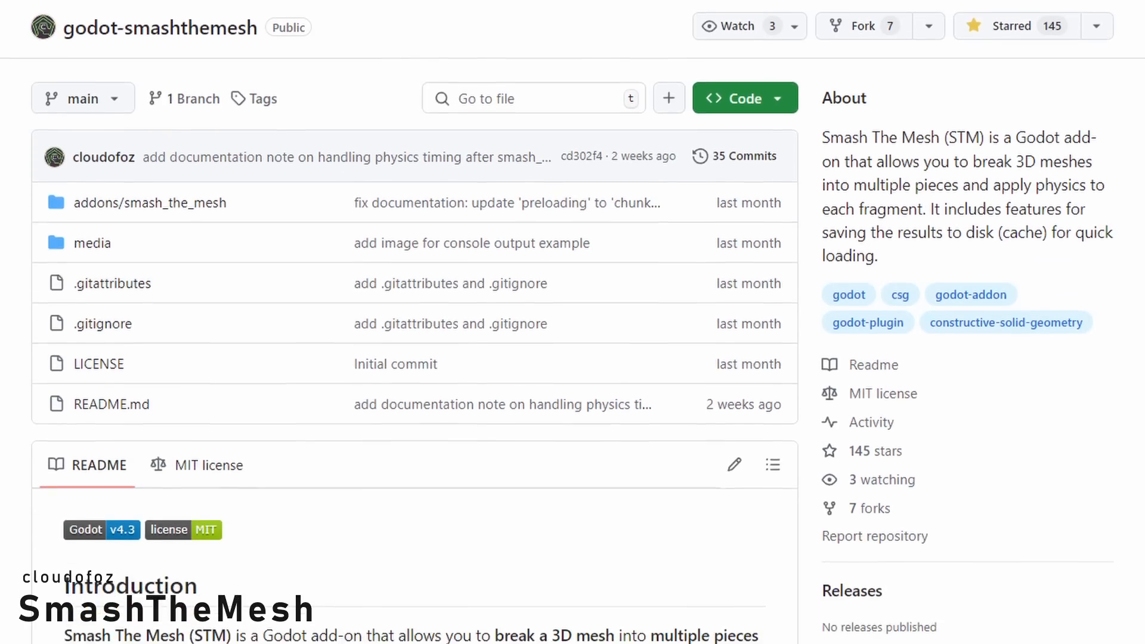
- Scroll the godot-smashthemesh README down to its Introduction and preview images
scroll(down, 3)
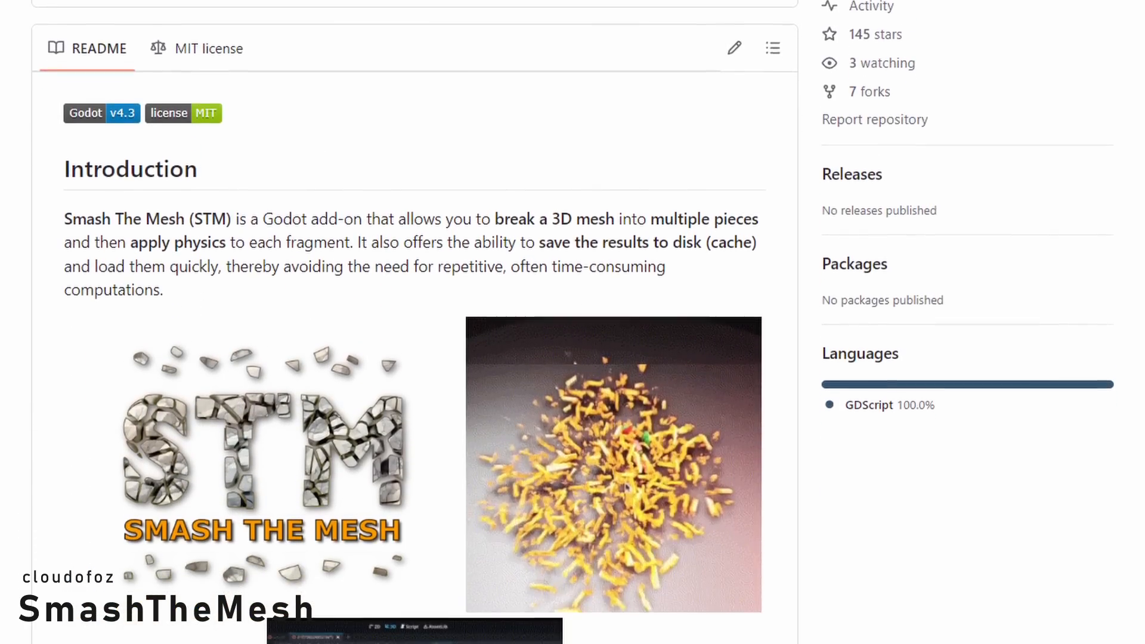
scroll(down, 3)
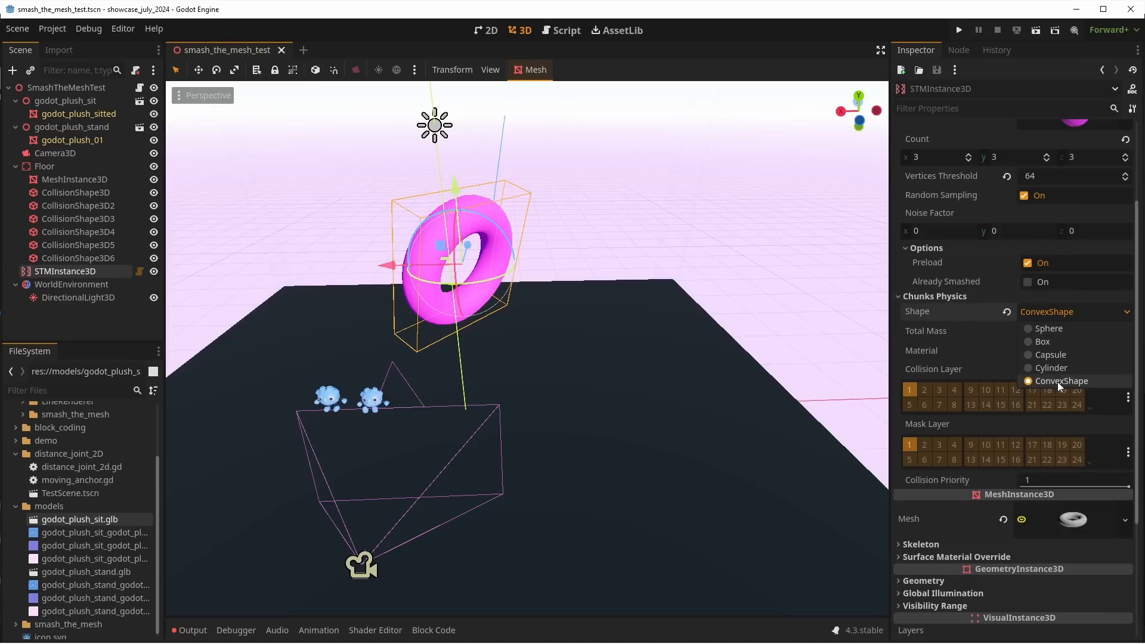
- Pick a collision shape type for the smashed torus chunks under Chunks Physics
click(959, 30)
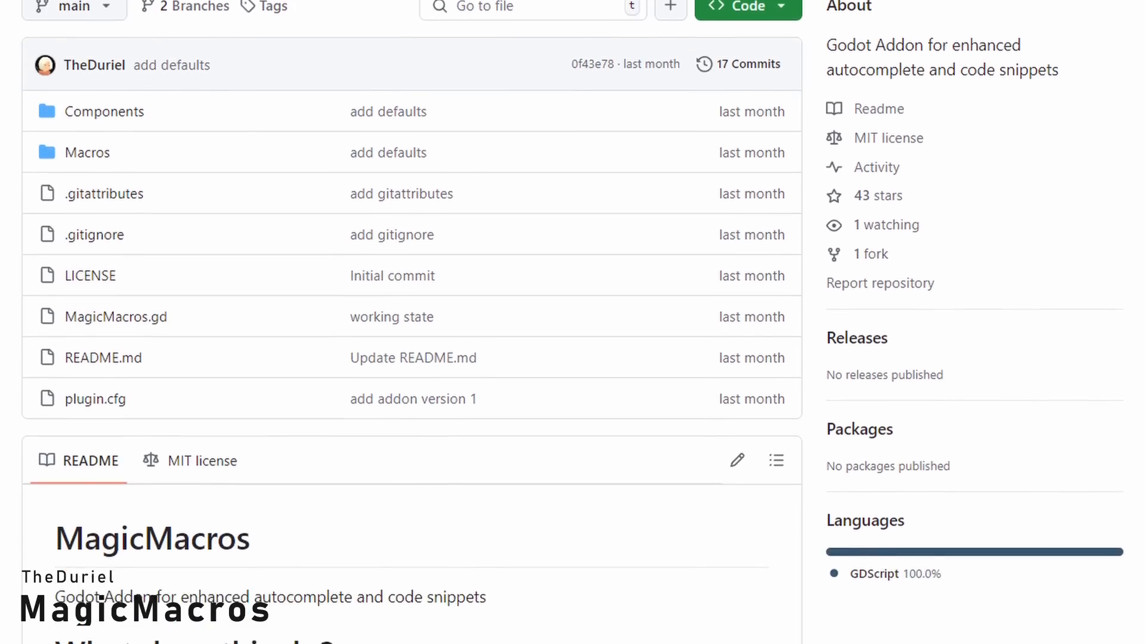
scroll(down, 3)
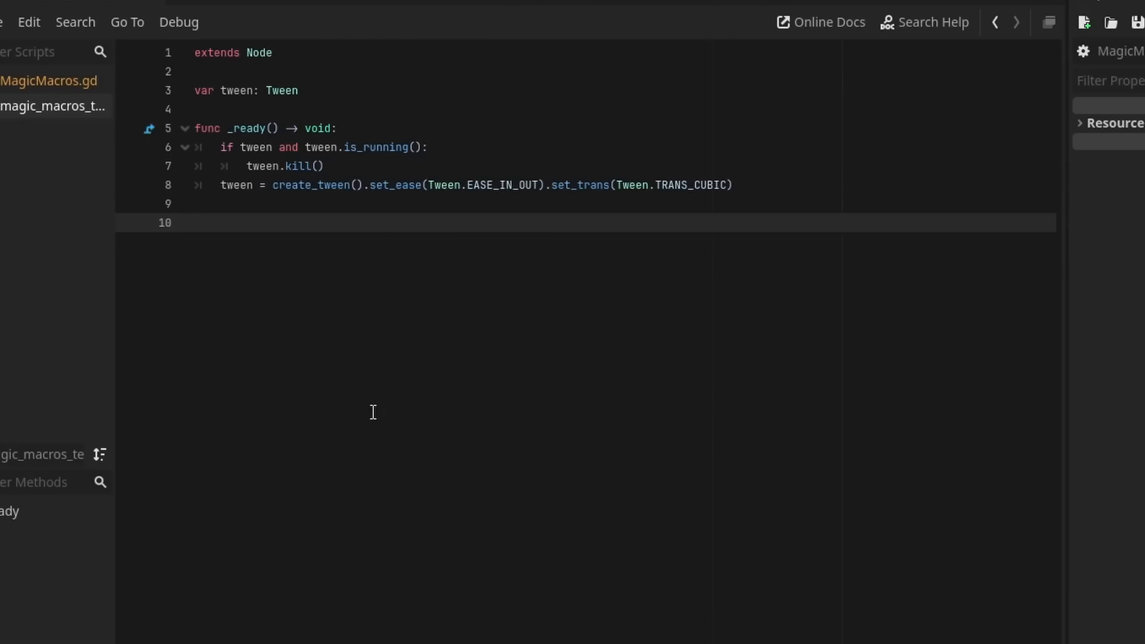
- Expand the 'int' and 'fn' shorthands into _init and function stubs in the script editor
text(int)
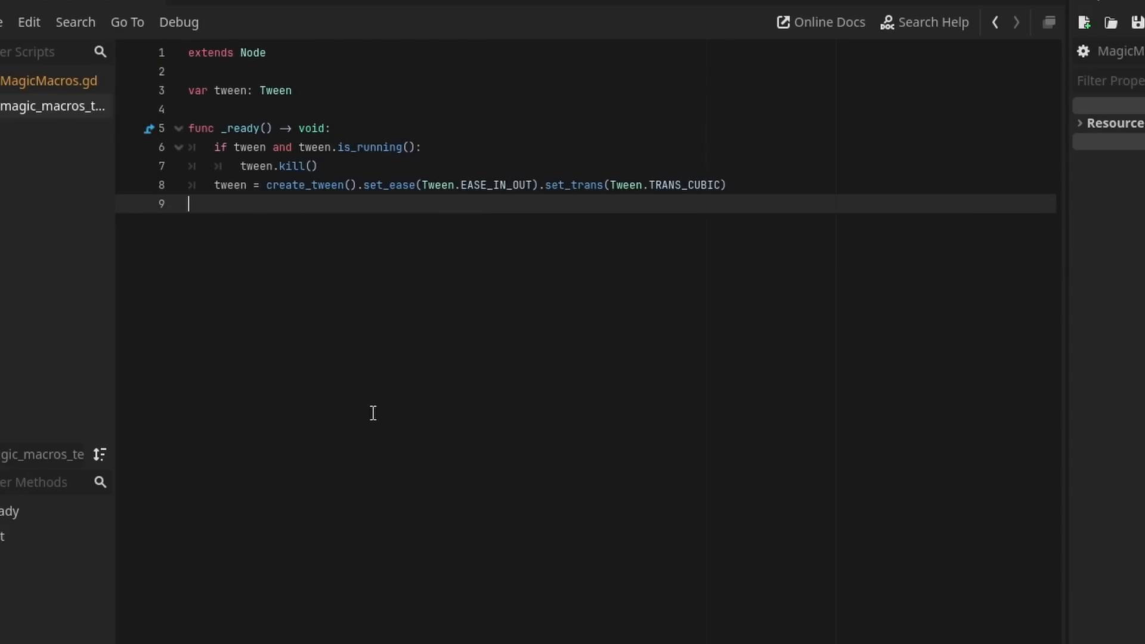
key(Enter)
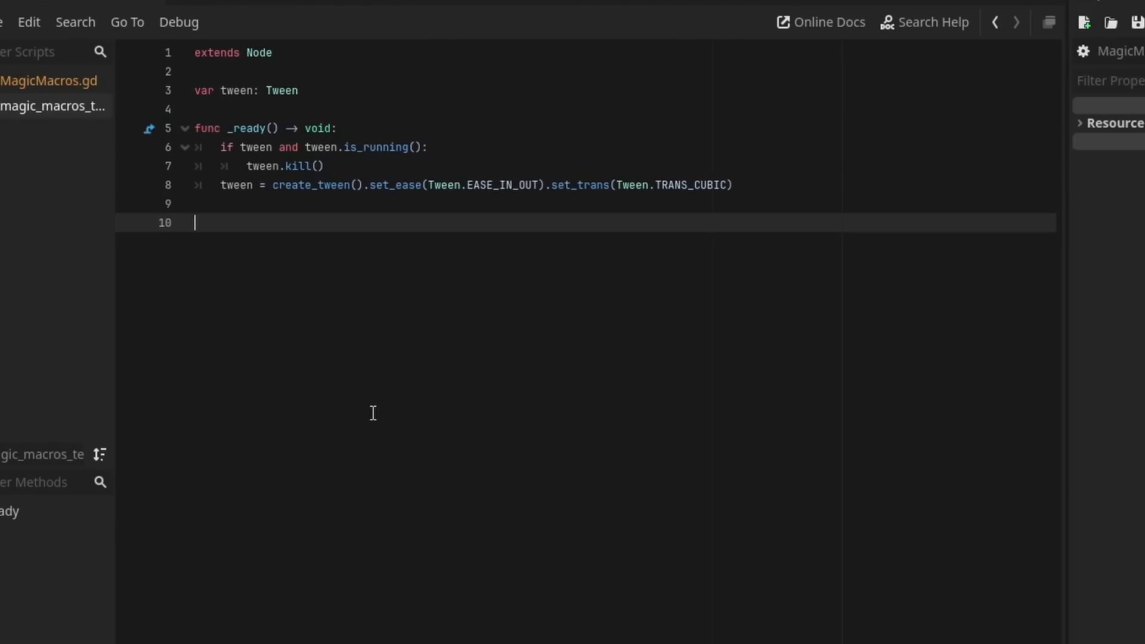
text(func _ready() -> void:)
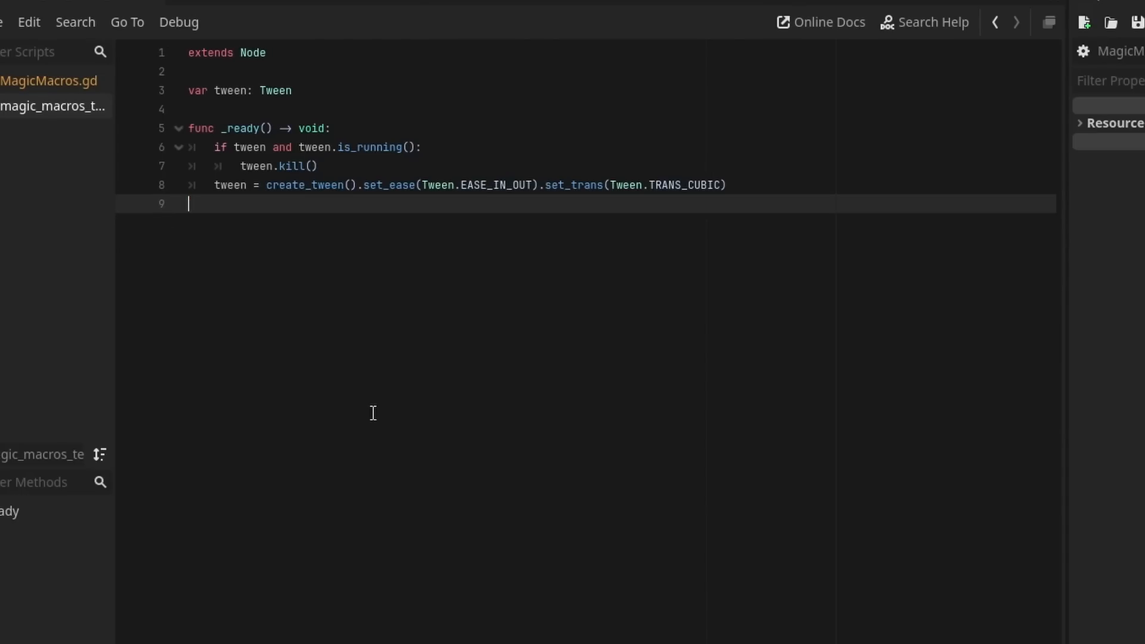
text(fn)
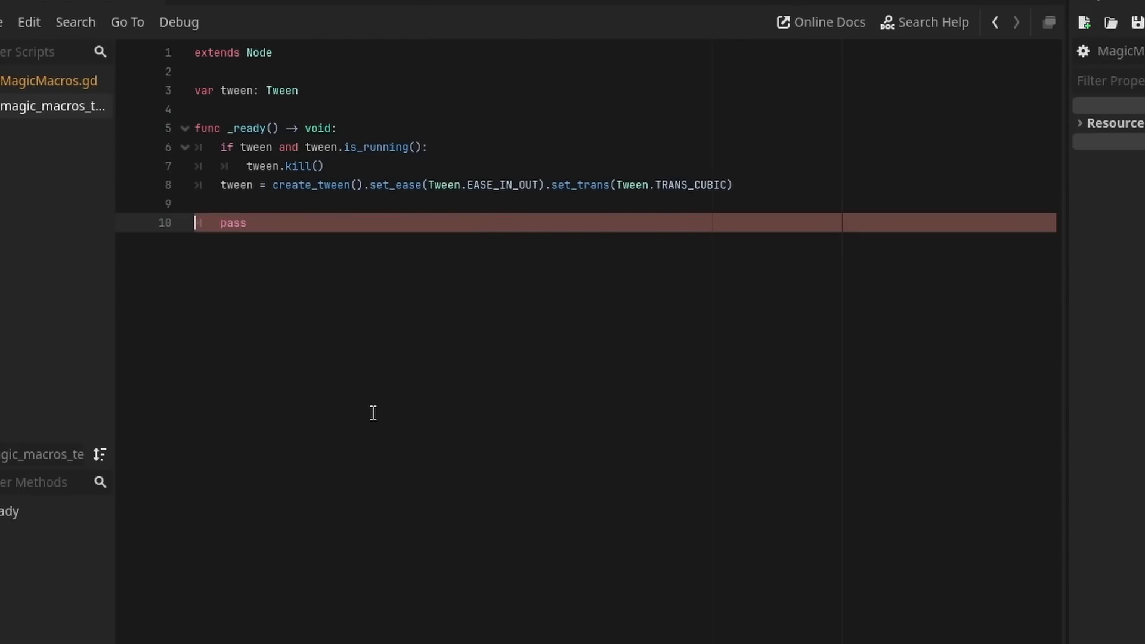
text(n)
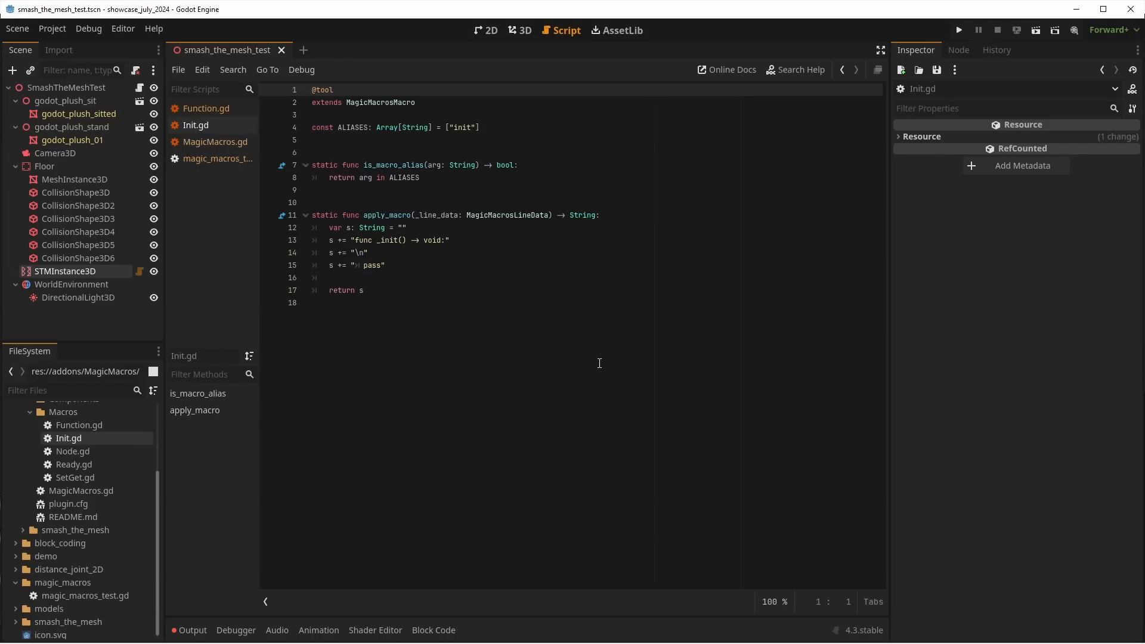
mouse_move(73, 451)
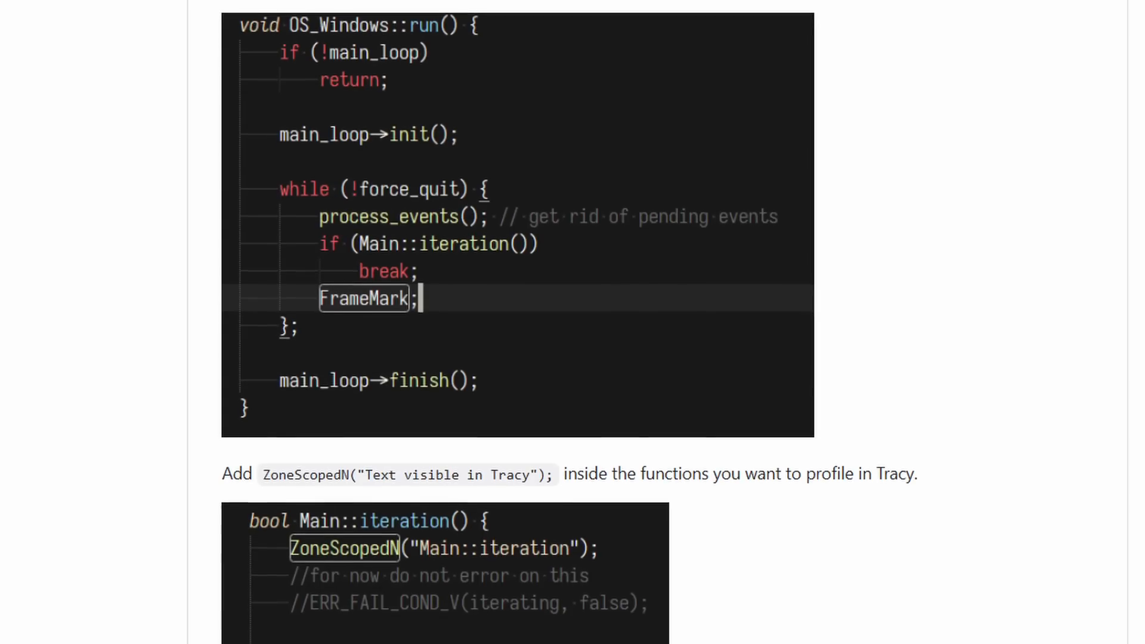
- Scroll to the Tracy profiler introduction screenshot of the DarkRL main-thread timeline
scroll(down, 3)
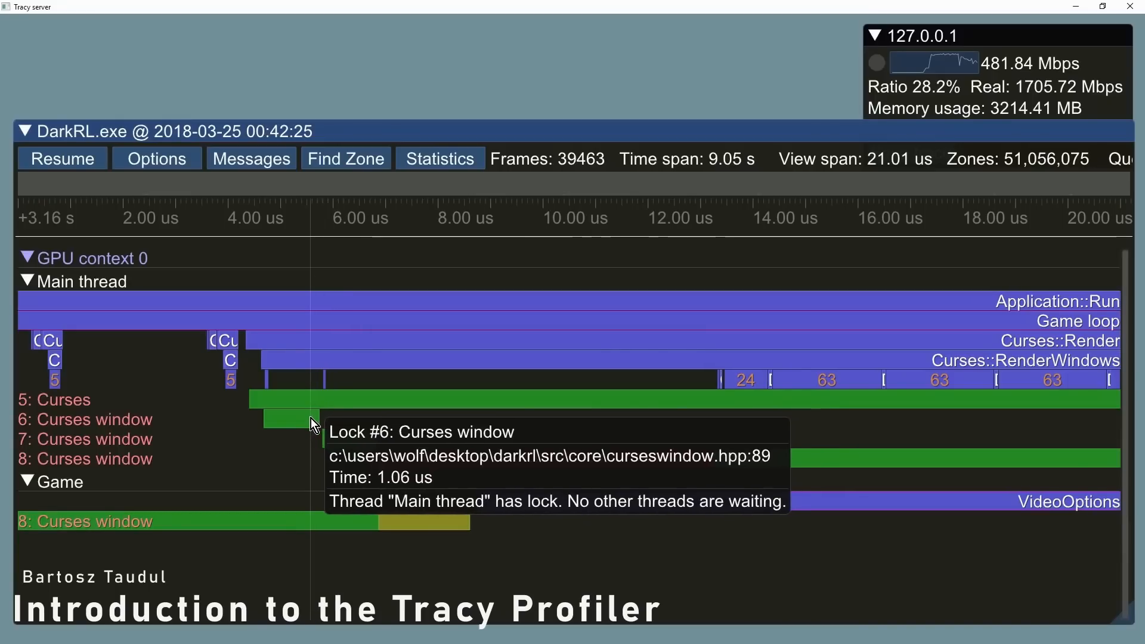
mouse_move(339, 446)
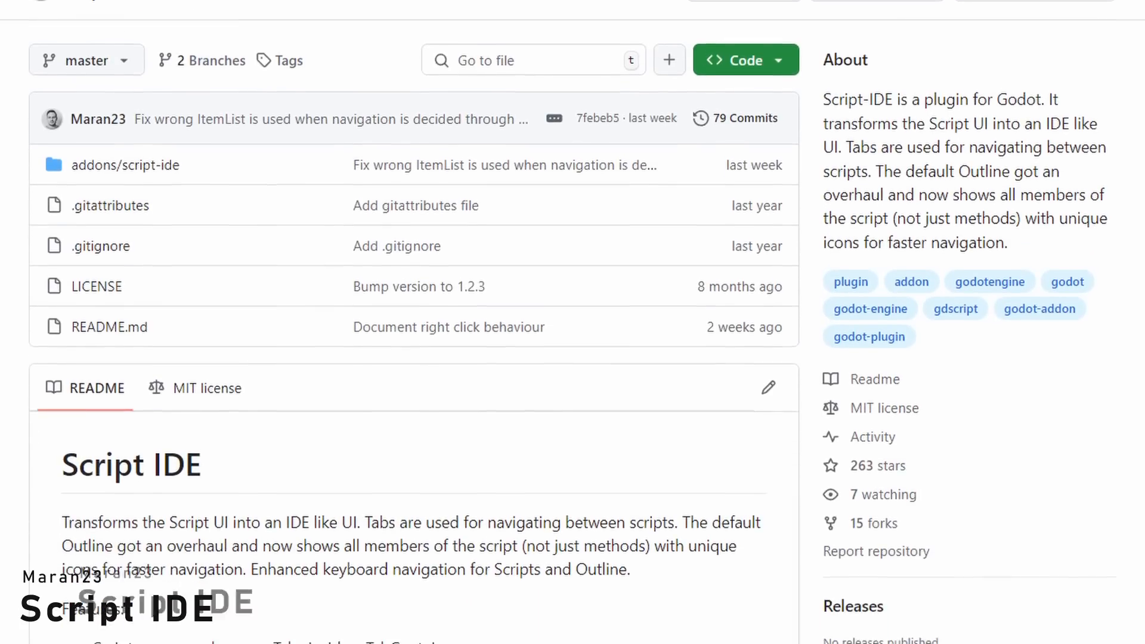
- Scroll through the Script-IDE README description and feature list
scroll(down, 3)
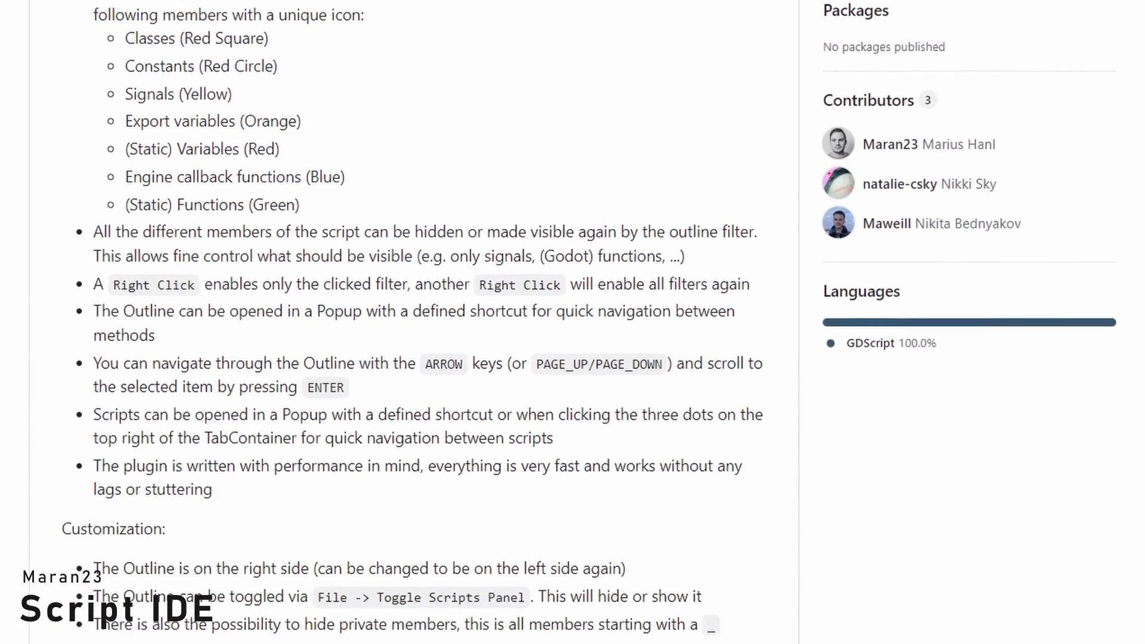
scroll(down, 3)
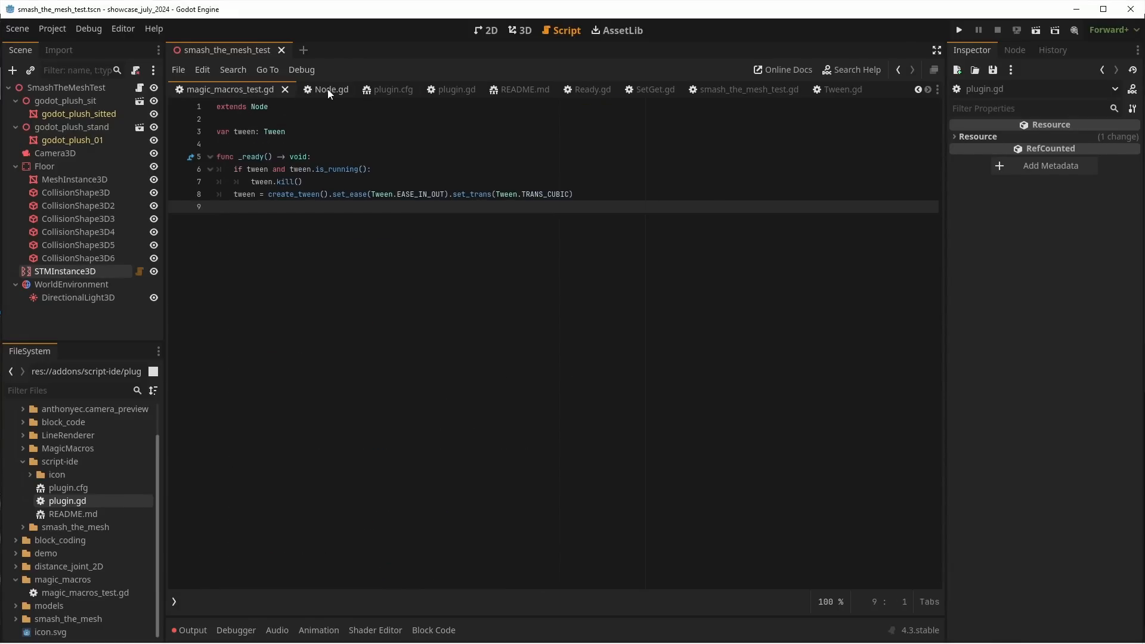
- Filter the Script IDE plugin script's outline by 'cla' and 'update' and jump to an update method
click(392, 89)
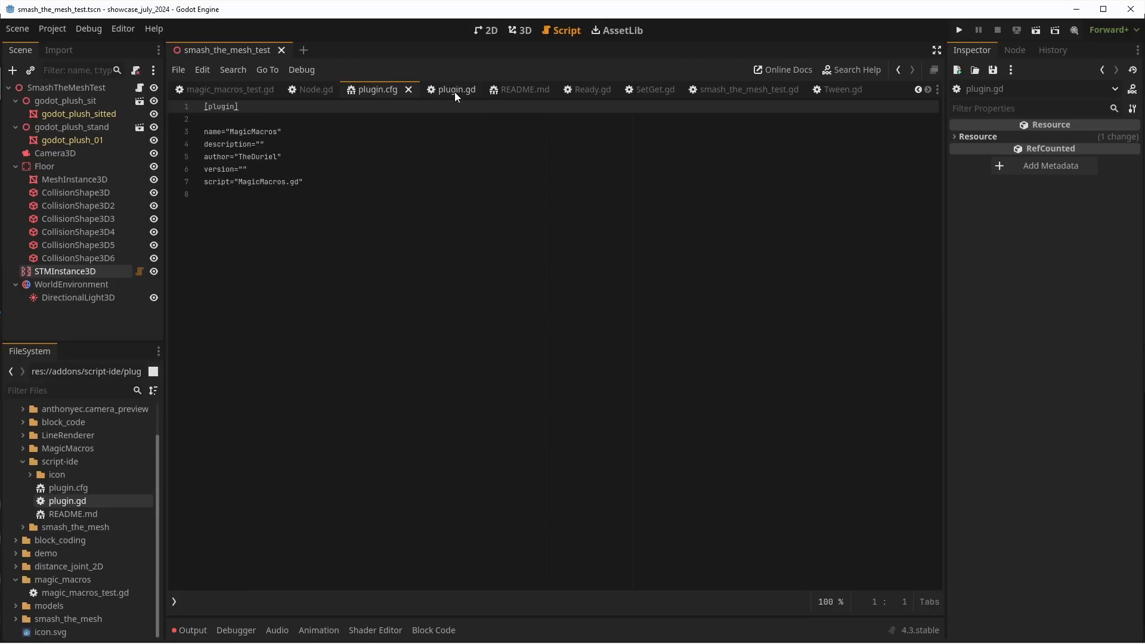
click(451, 89)
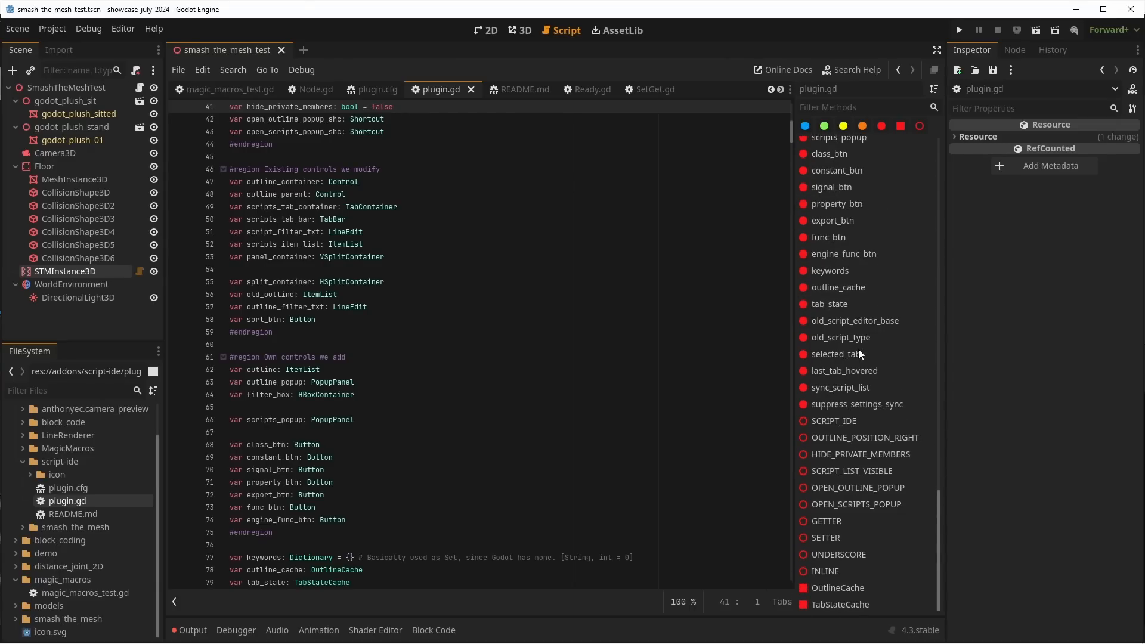
text(cla)
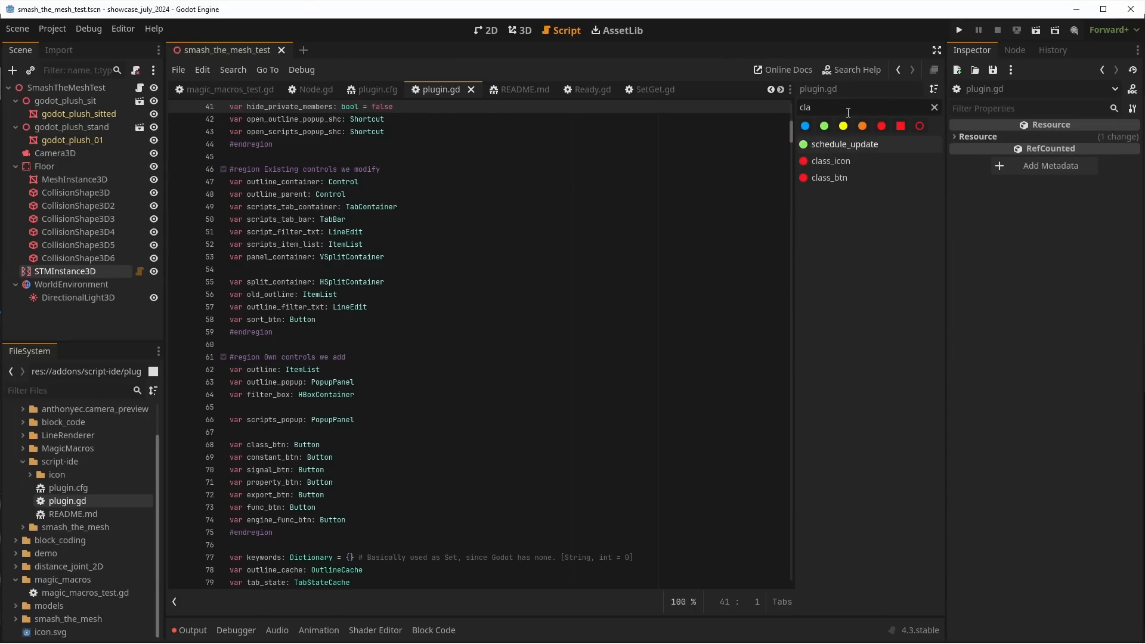
text(update)
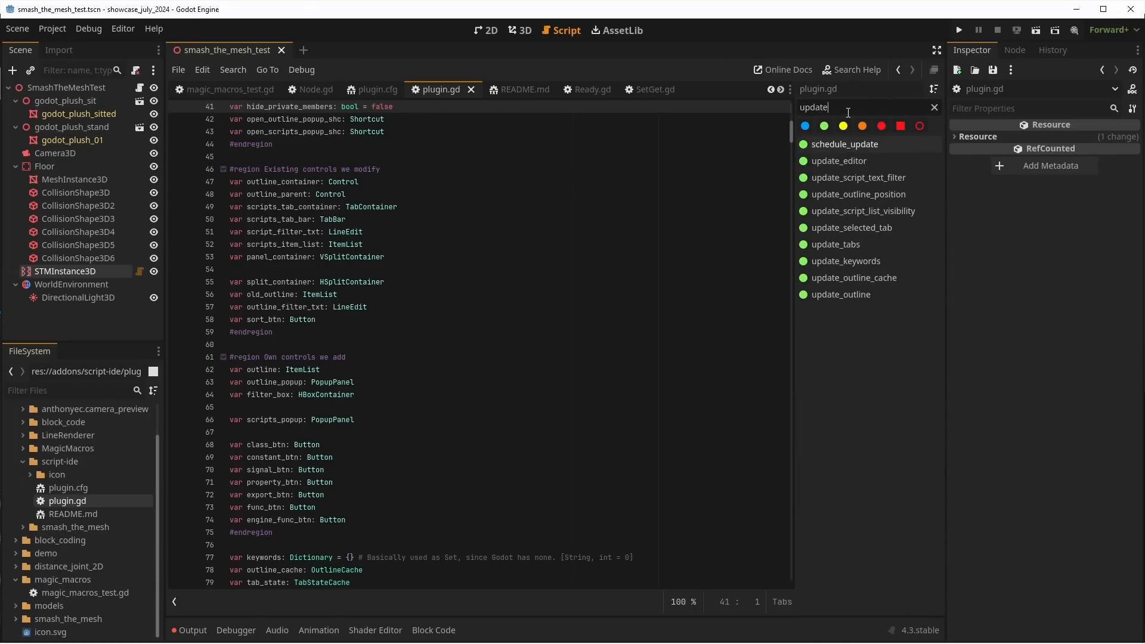
click(934, 108)
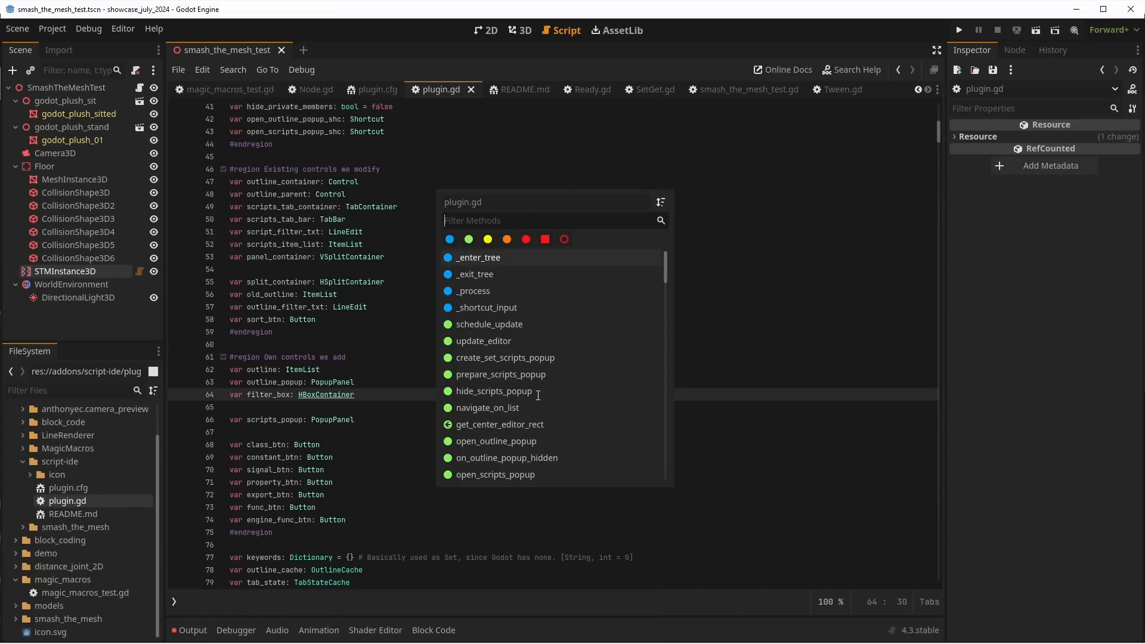
- Quick-open MagicMacros.gd from the scripts popup and jump to its exit tree method via 'exti'
text(t)
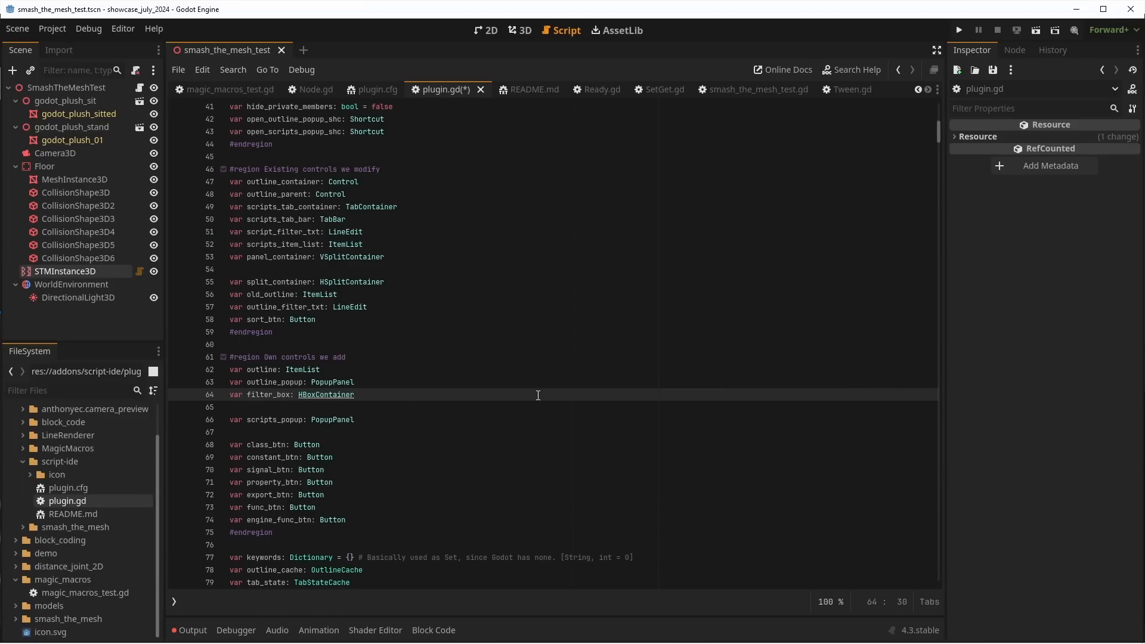
text(func)
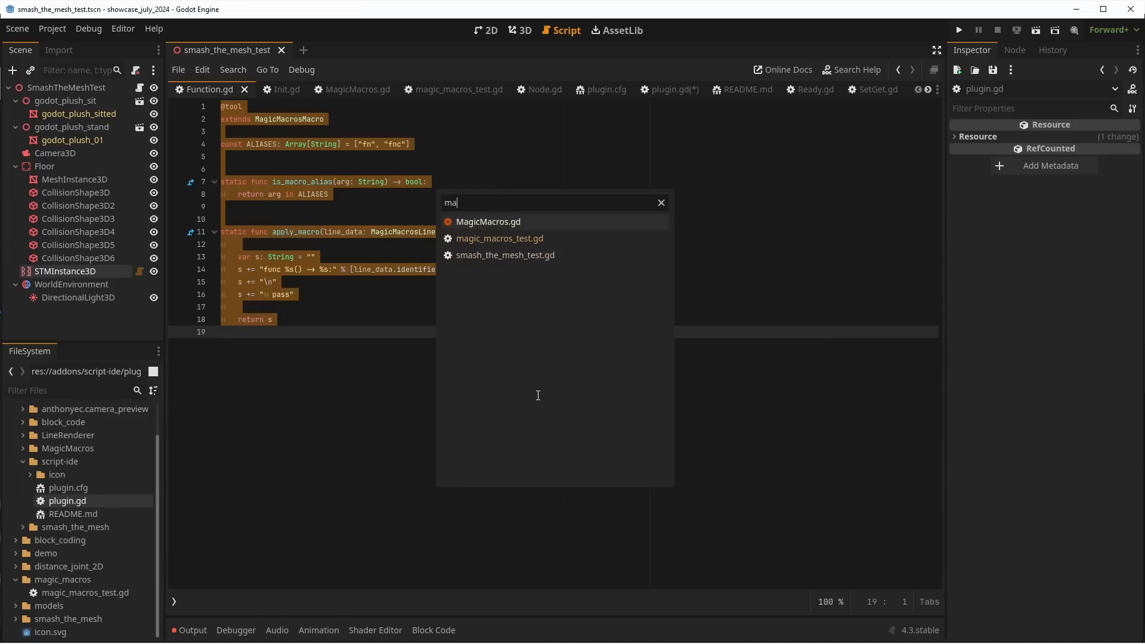
click(488, 222)
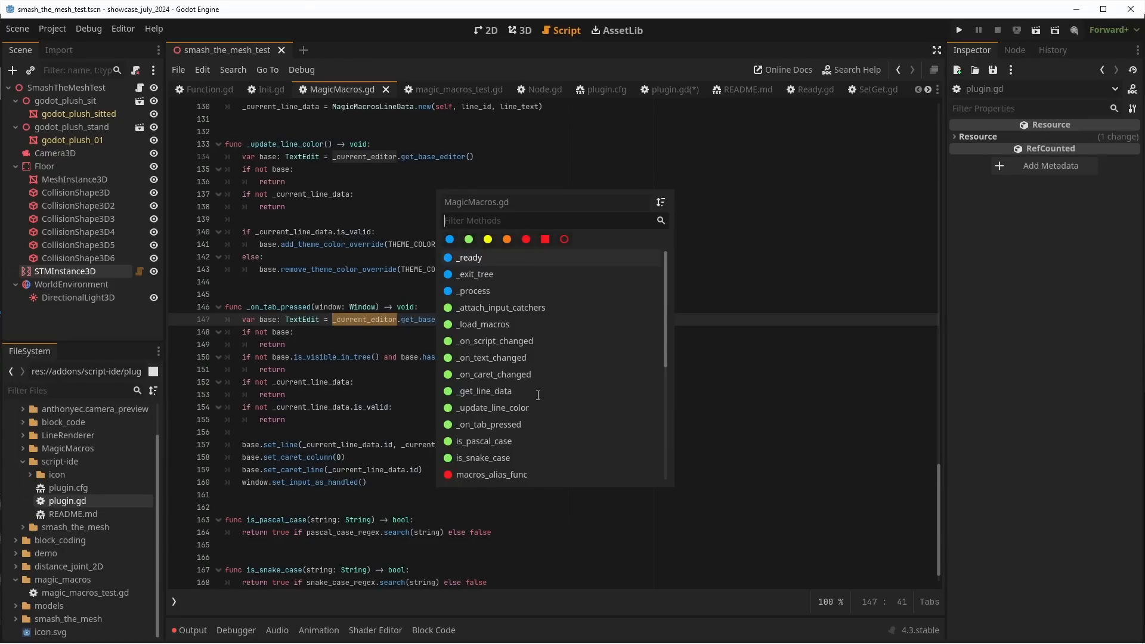
text(exti)
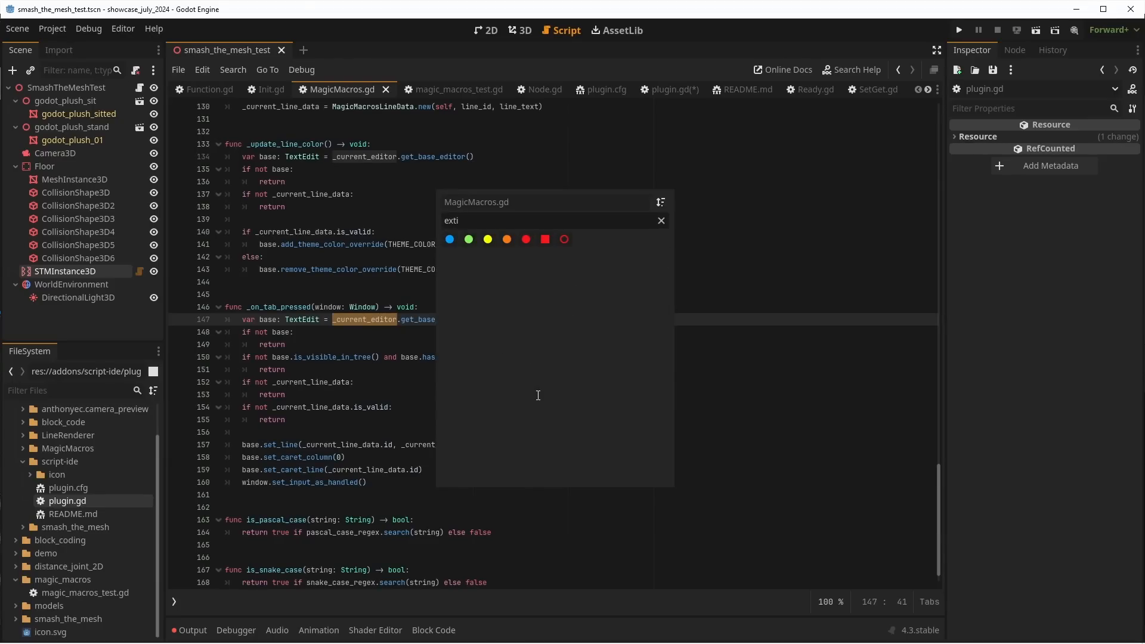
click(661, 219)
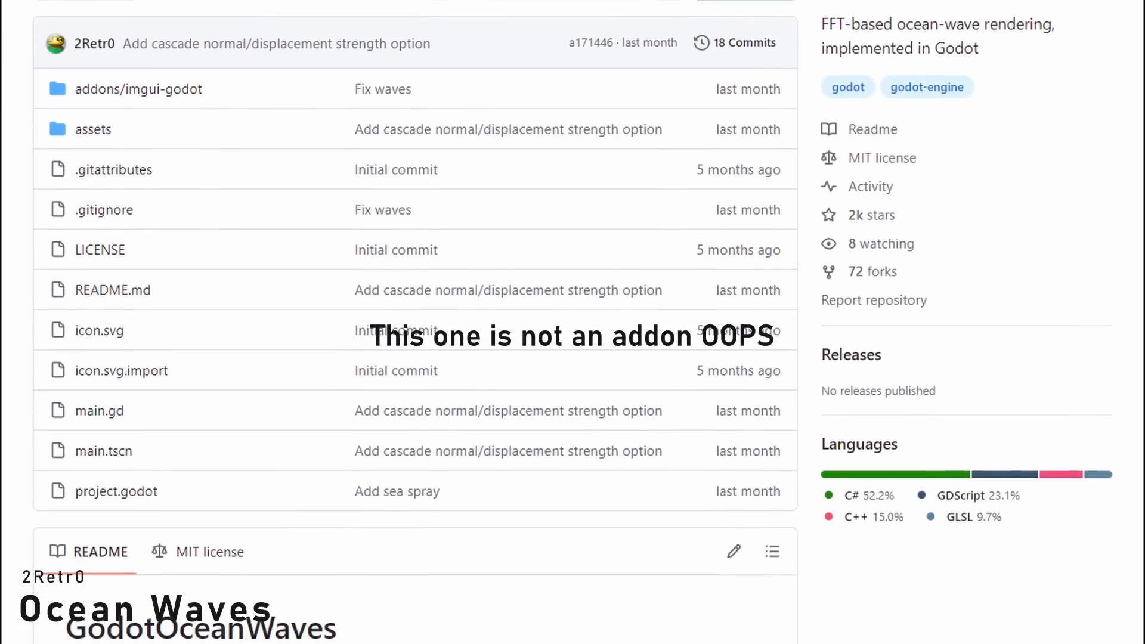
- Scroll the GodotOceanWaves repository file list and language breakdown
scroll(down, 3)
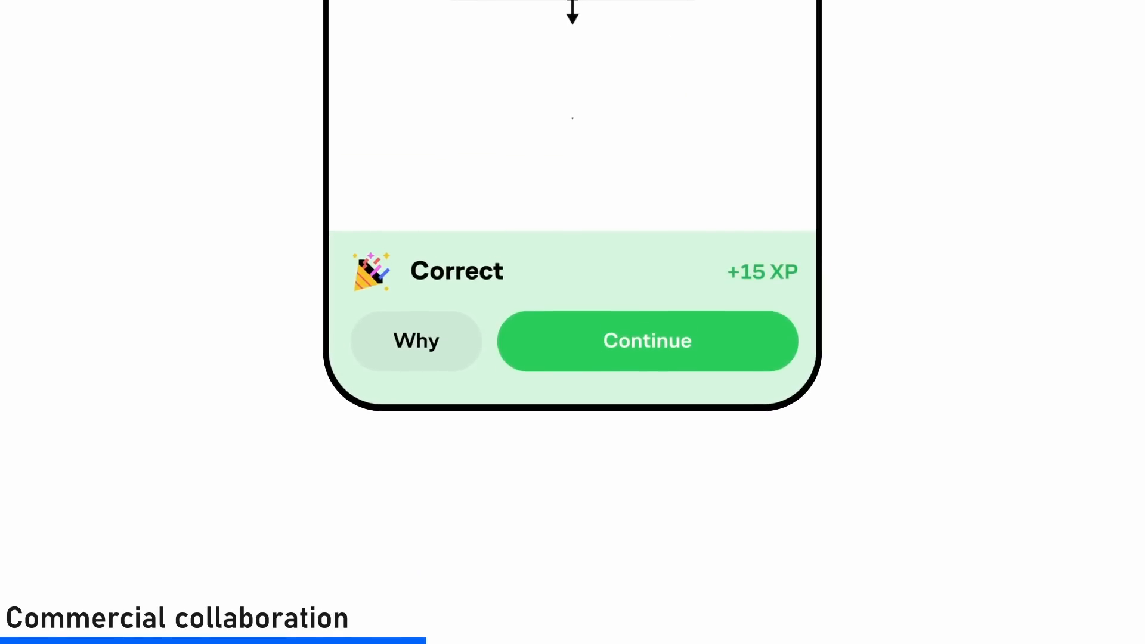
- Continue the lesson, submit the inequality graph, and answer the vector question with r minus s
click(646, 341)
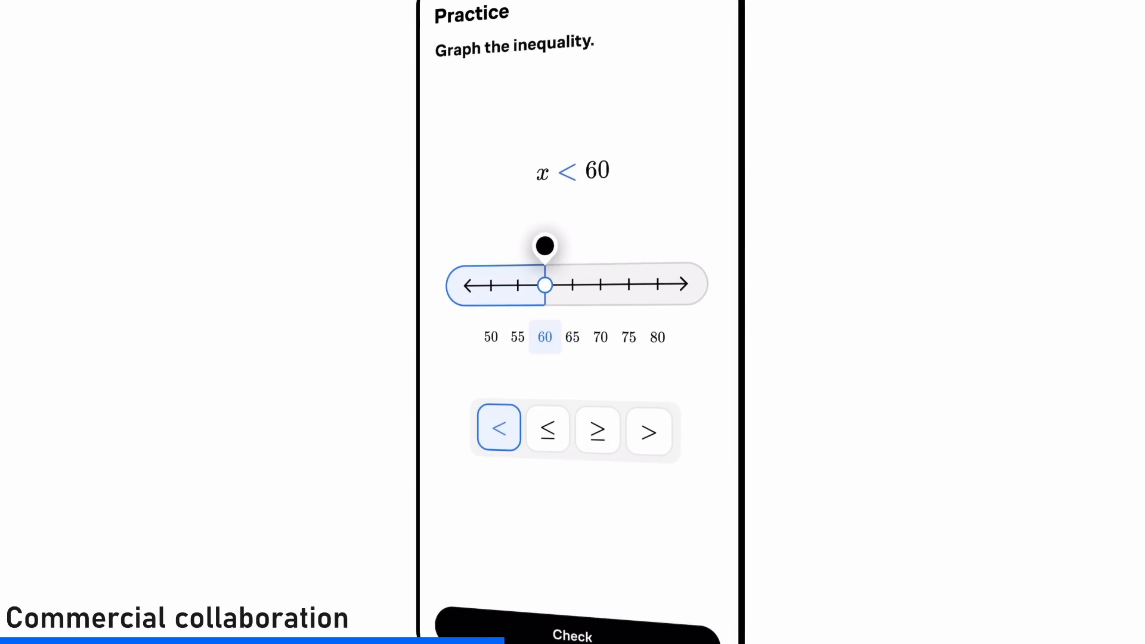
click(572, 634)
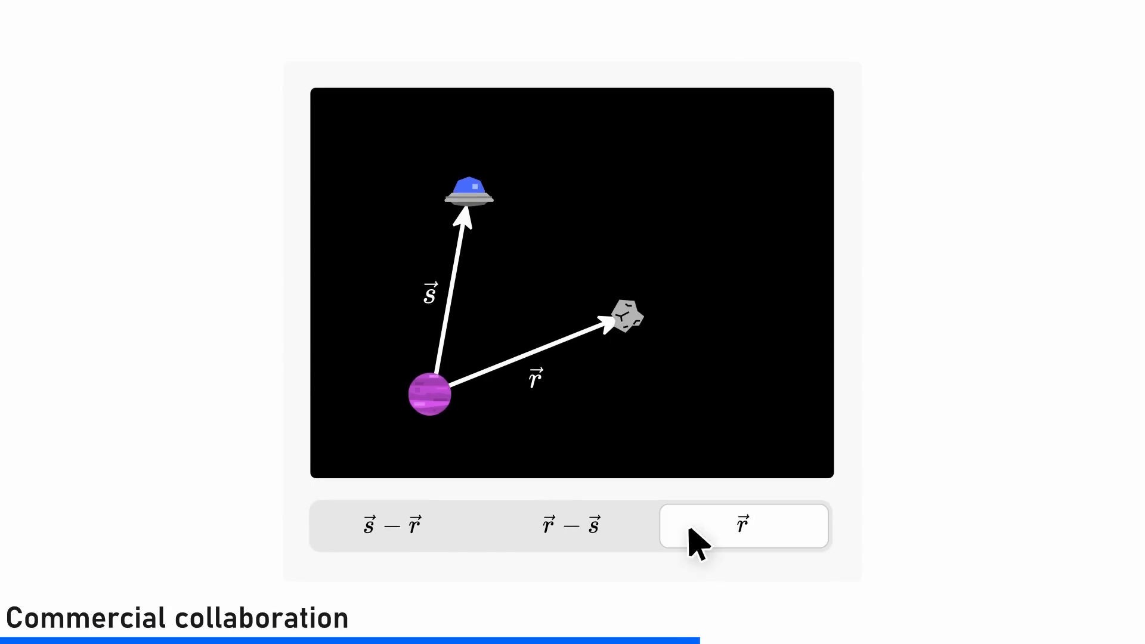
click(570, 526)
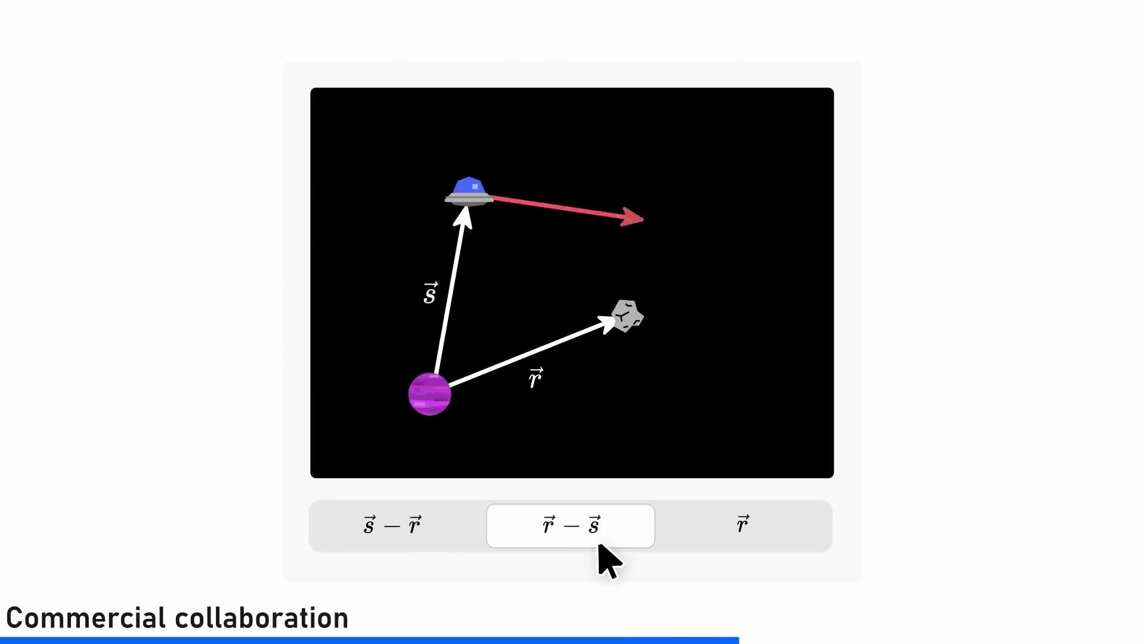
click(571, 526)
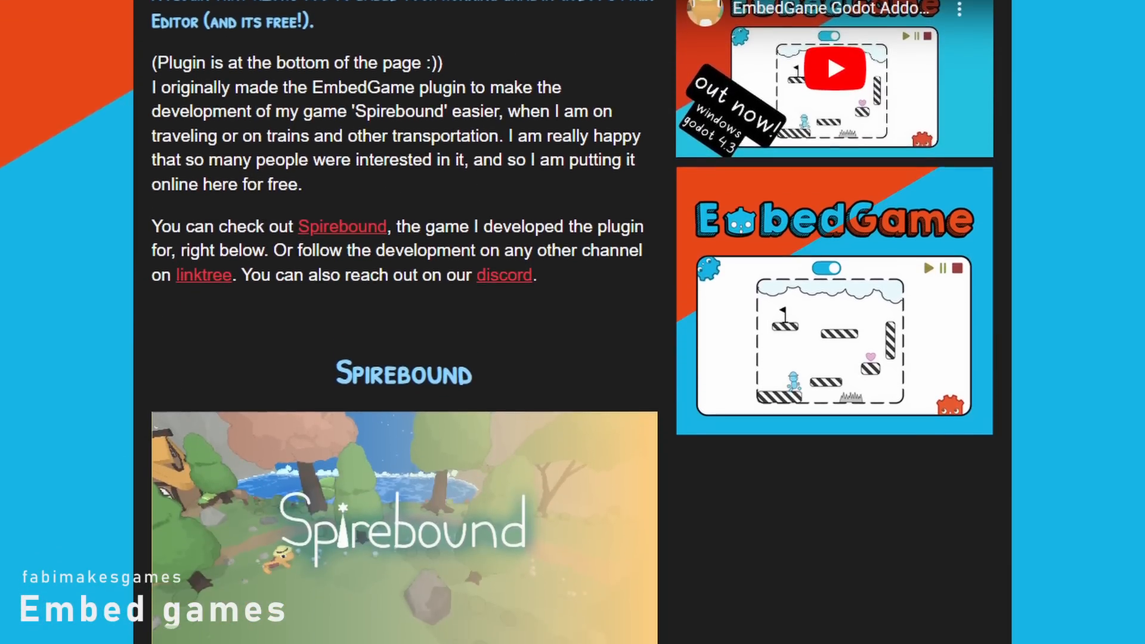
- Scroll the EmbedGame itch.io page down to the Spirebound origin section
scroll(down, 3)
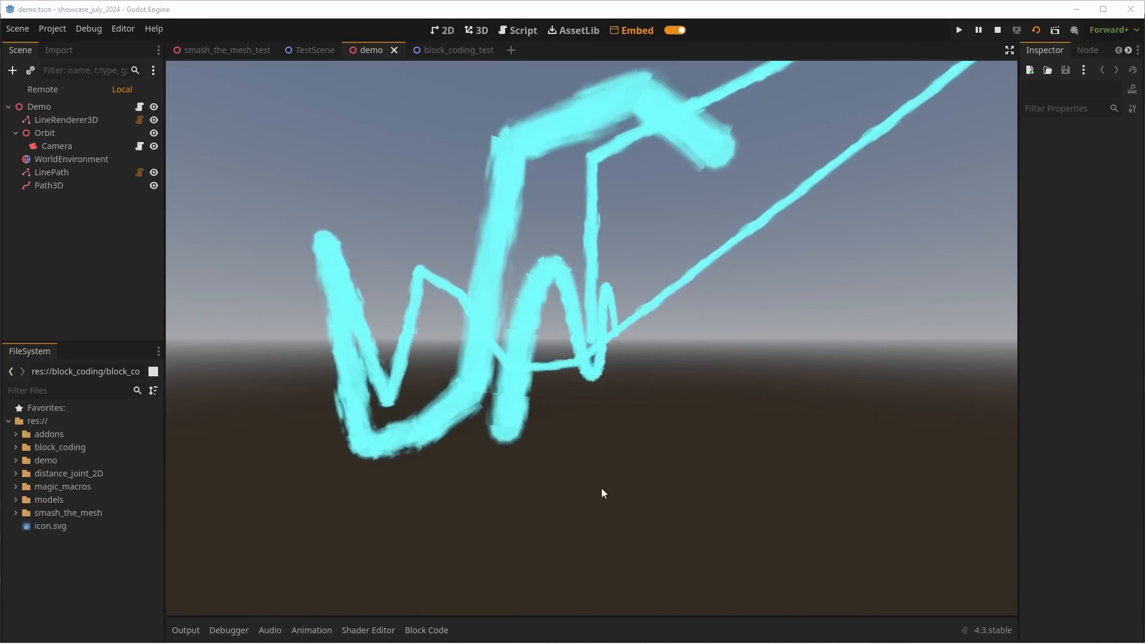
- View the embedded game in 3D and 2D, disable embedding, switch to TestScene and re-enable it
click(522, 31)
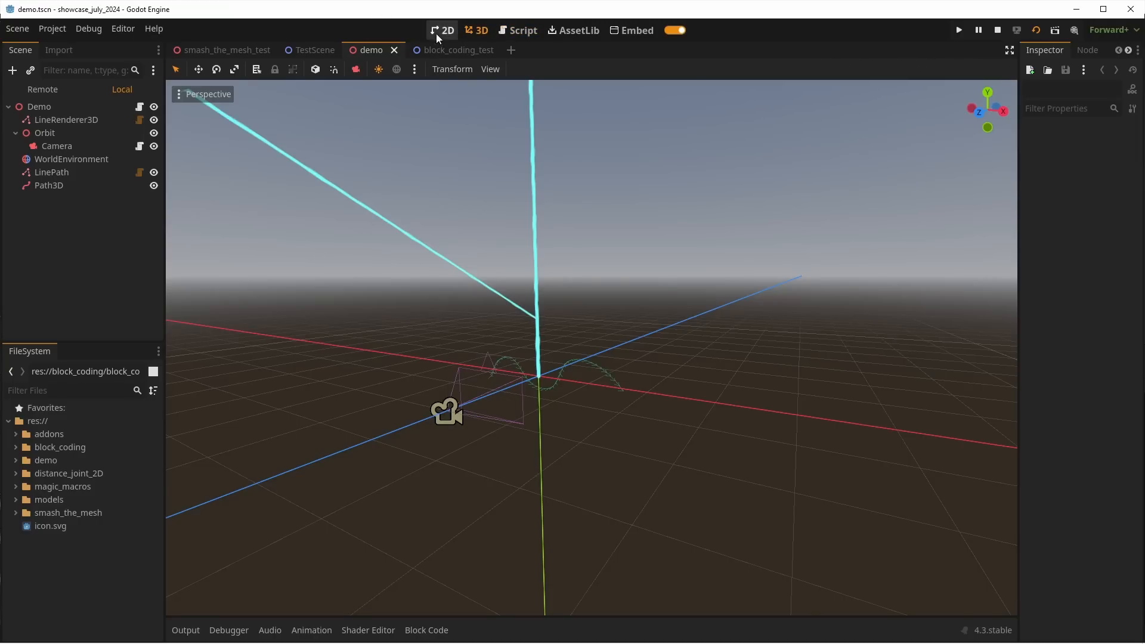
click(446, 30)
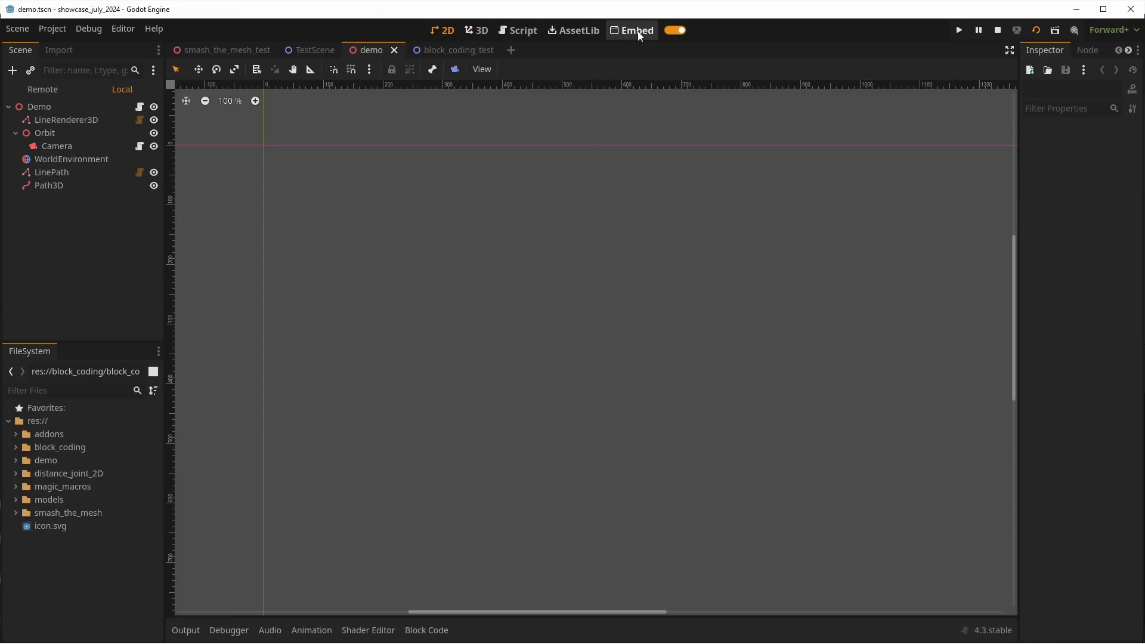
click(637, 31)
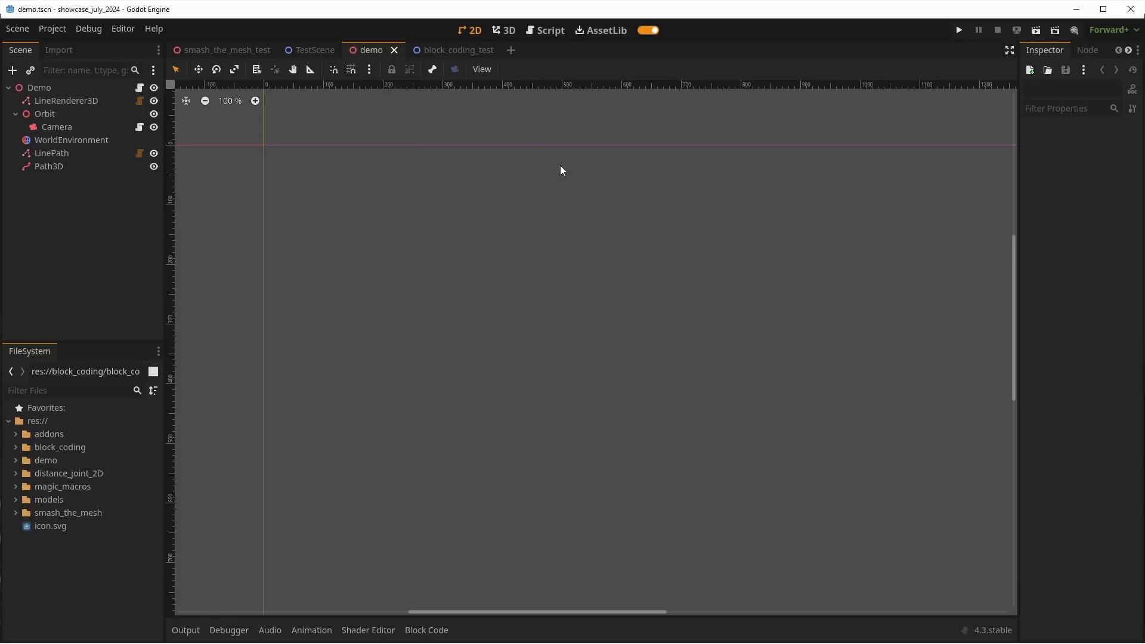
click(315, 50)
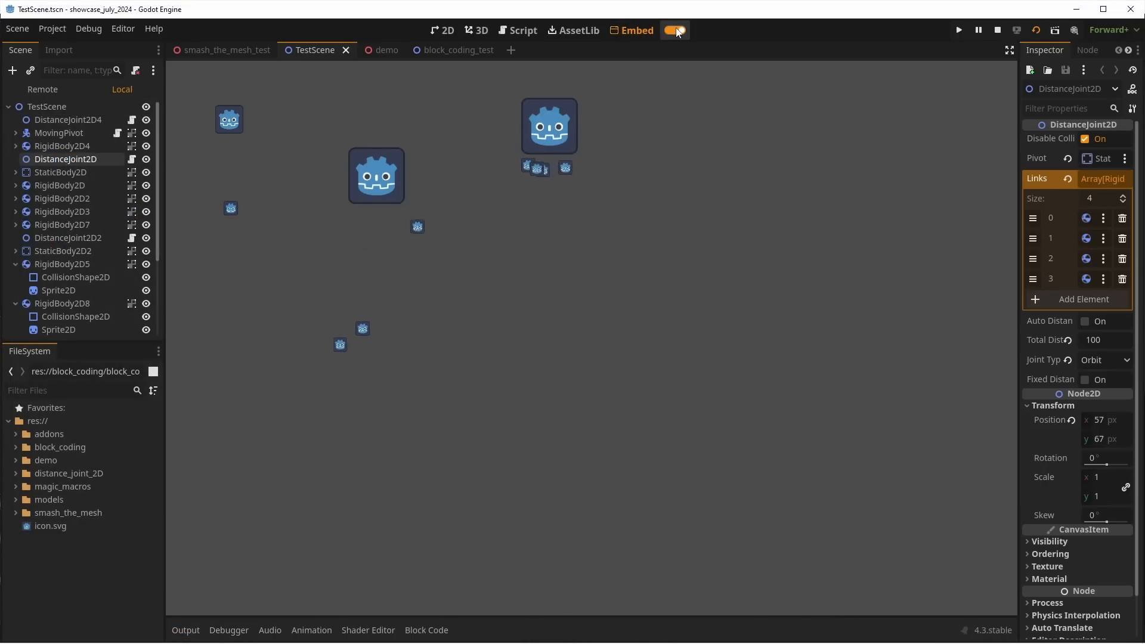
click(674, 30)
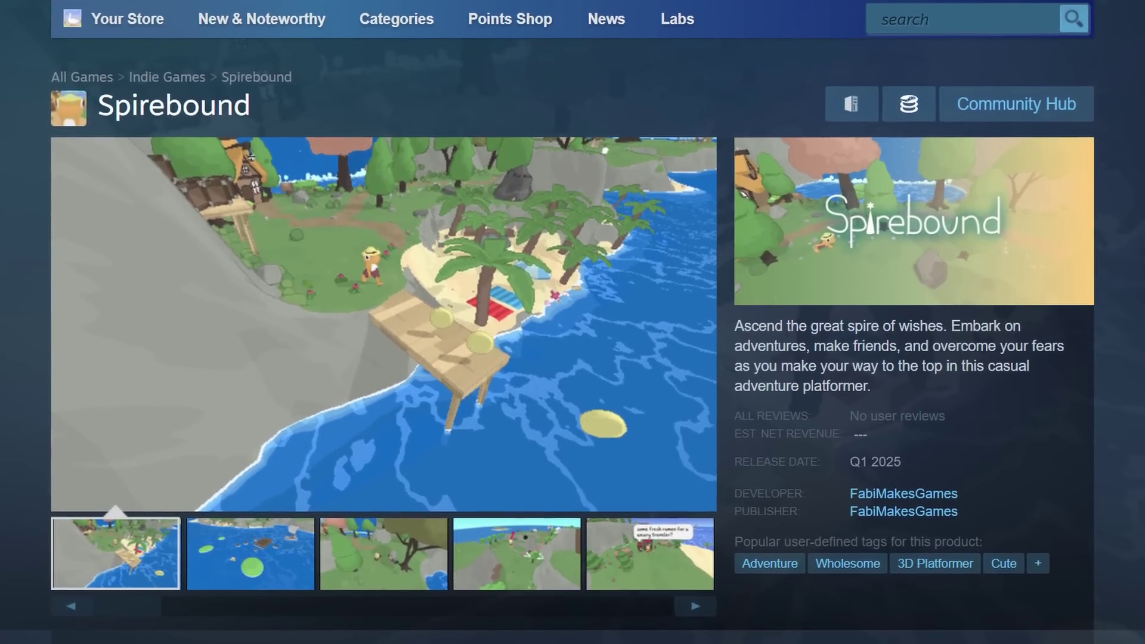
- Scroll down the Spirebound Steam store page
scroll(down, 3)
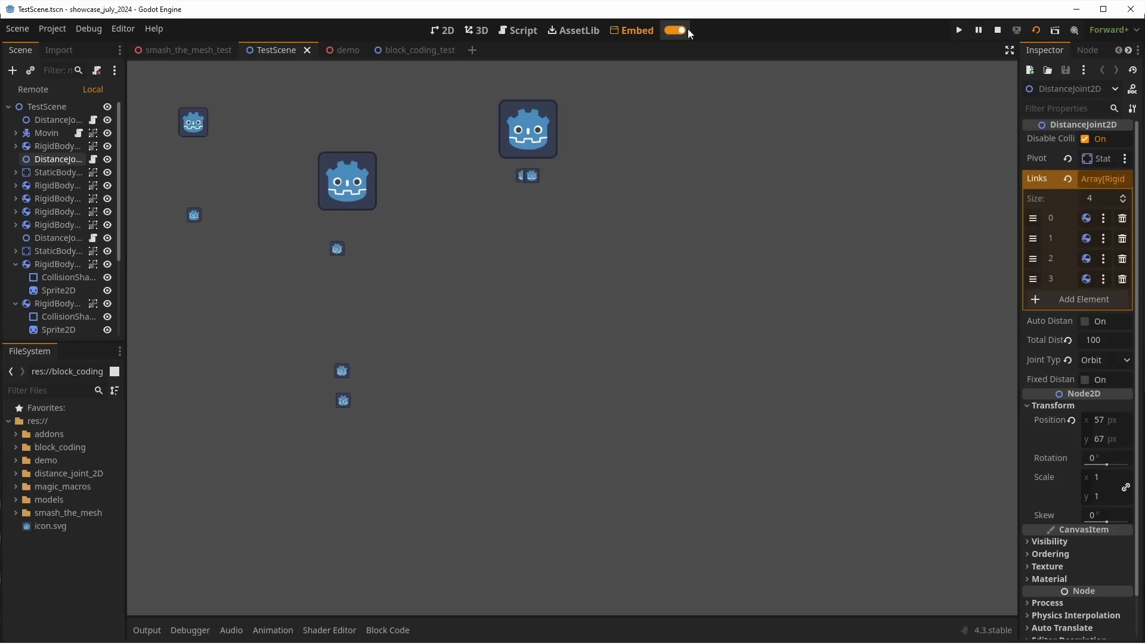
- Snap a 'set position to' block under 'when starting' in the Block Code panel
click(674, 30)
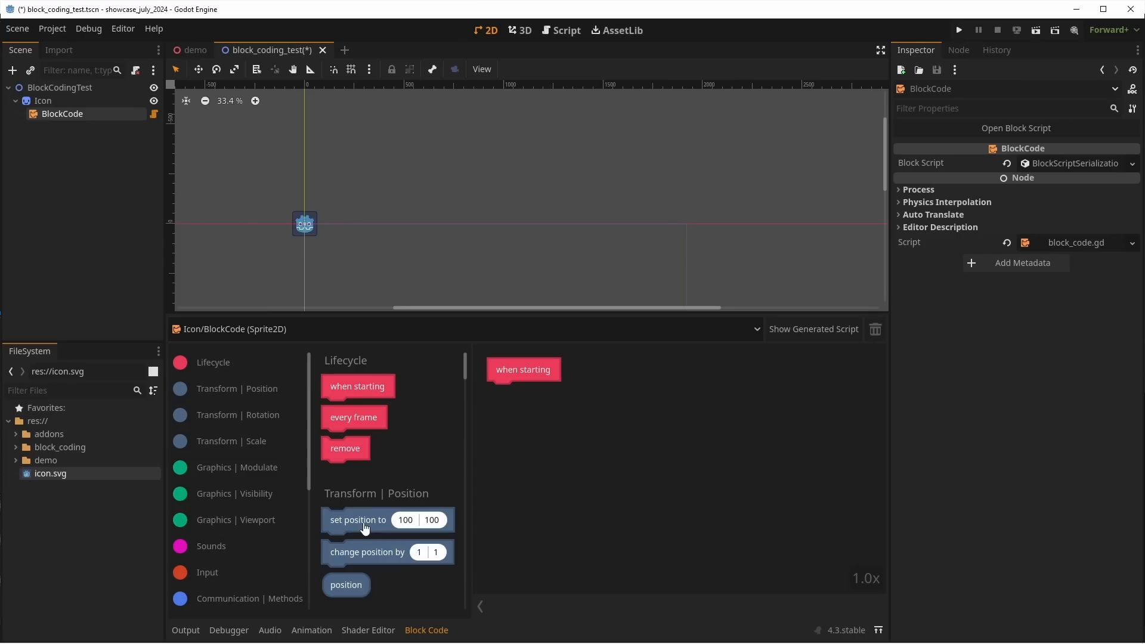
drag(358, 520, 555, 393)
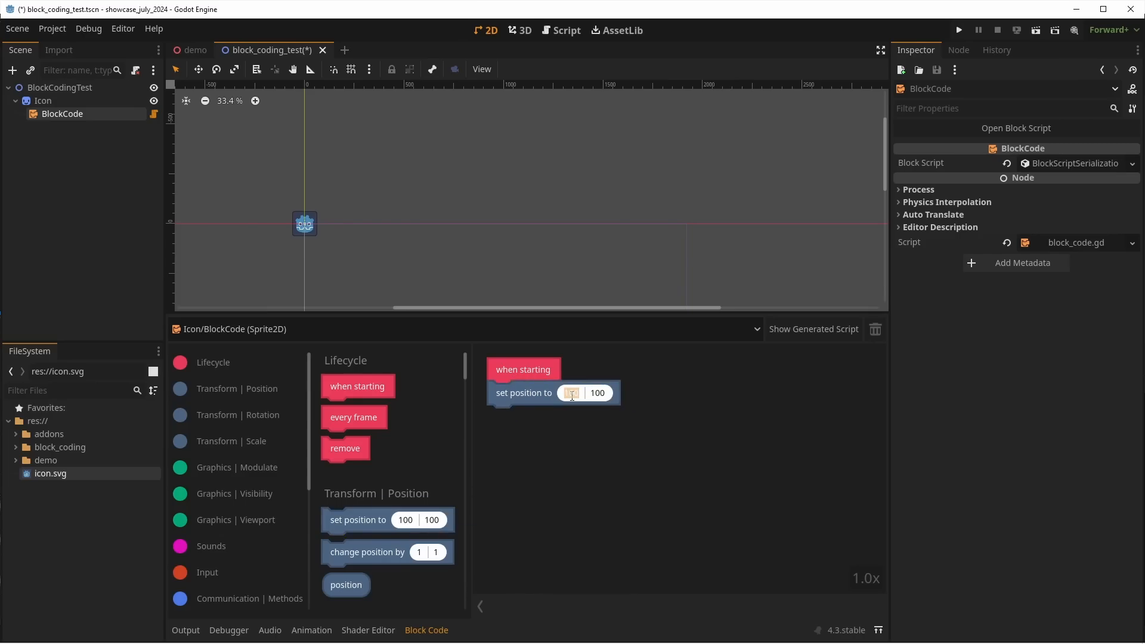